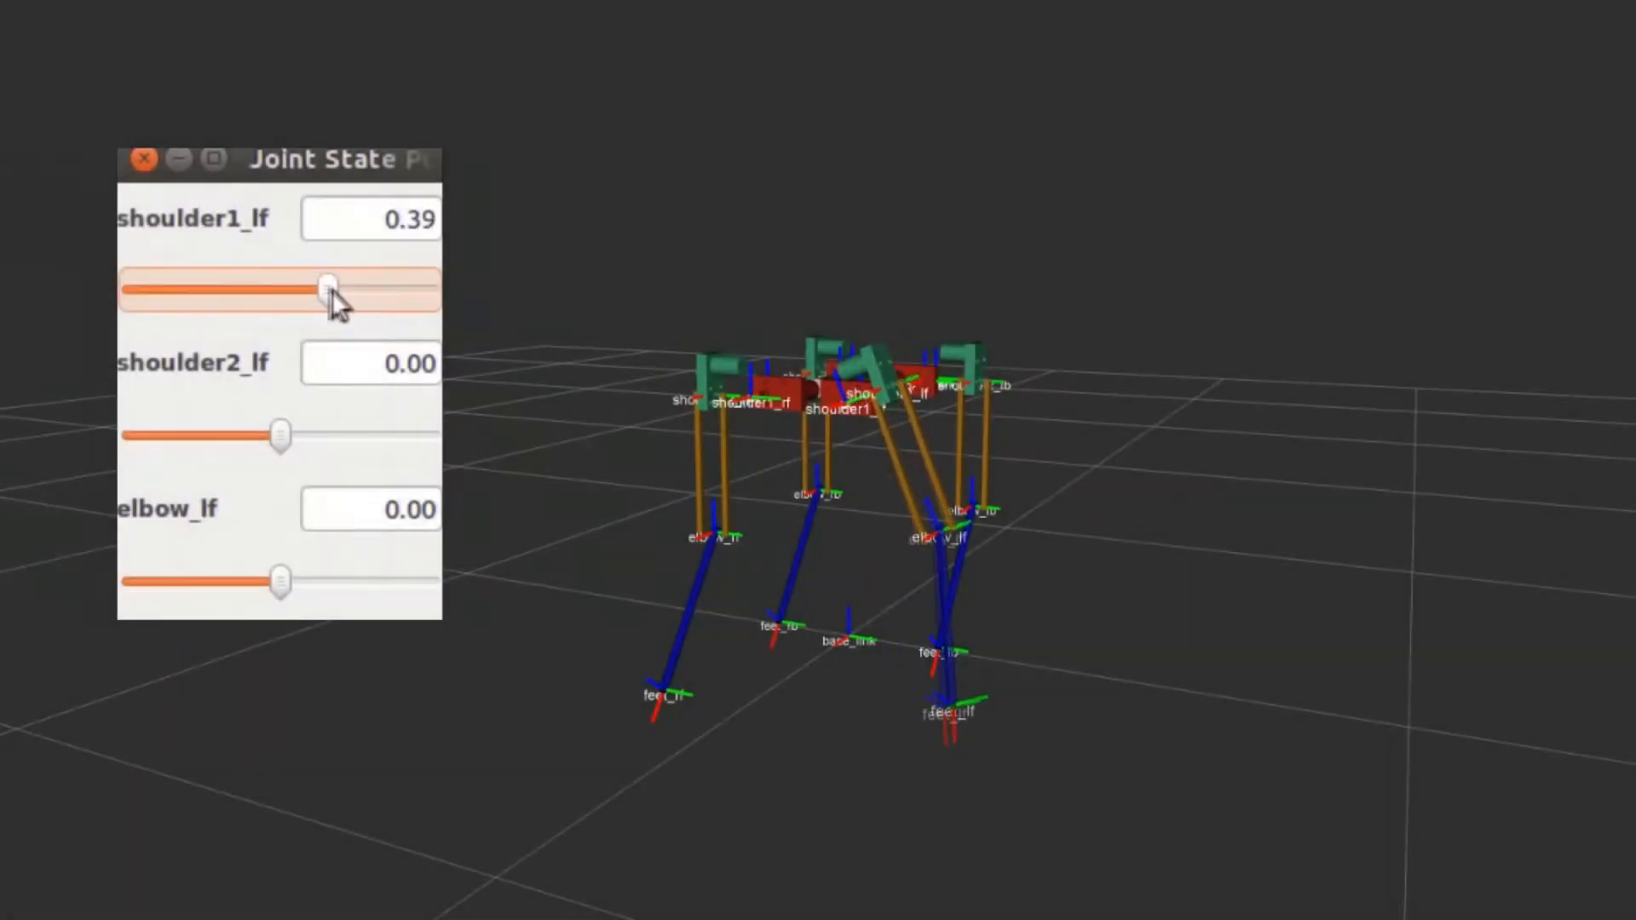
Step: Swing the left-front leg forward and back with shoulder2_lf, keeping shoulder1_lf near 0.11
left_click_drag(329, 291, 295, 292)
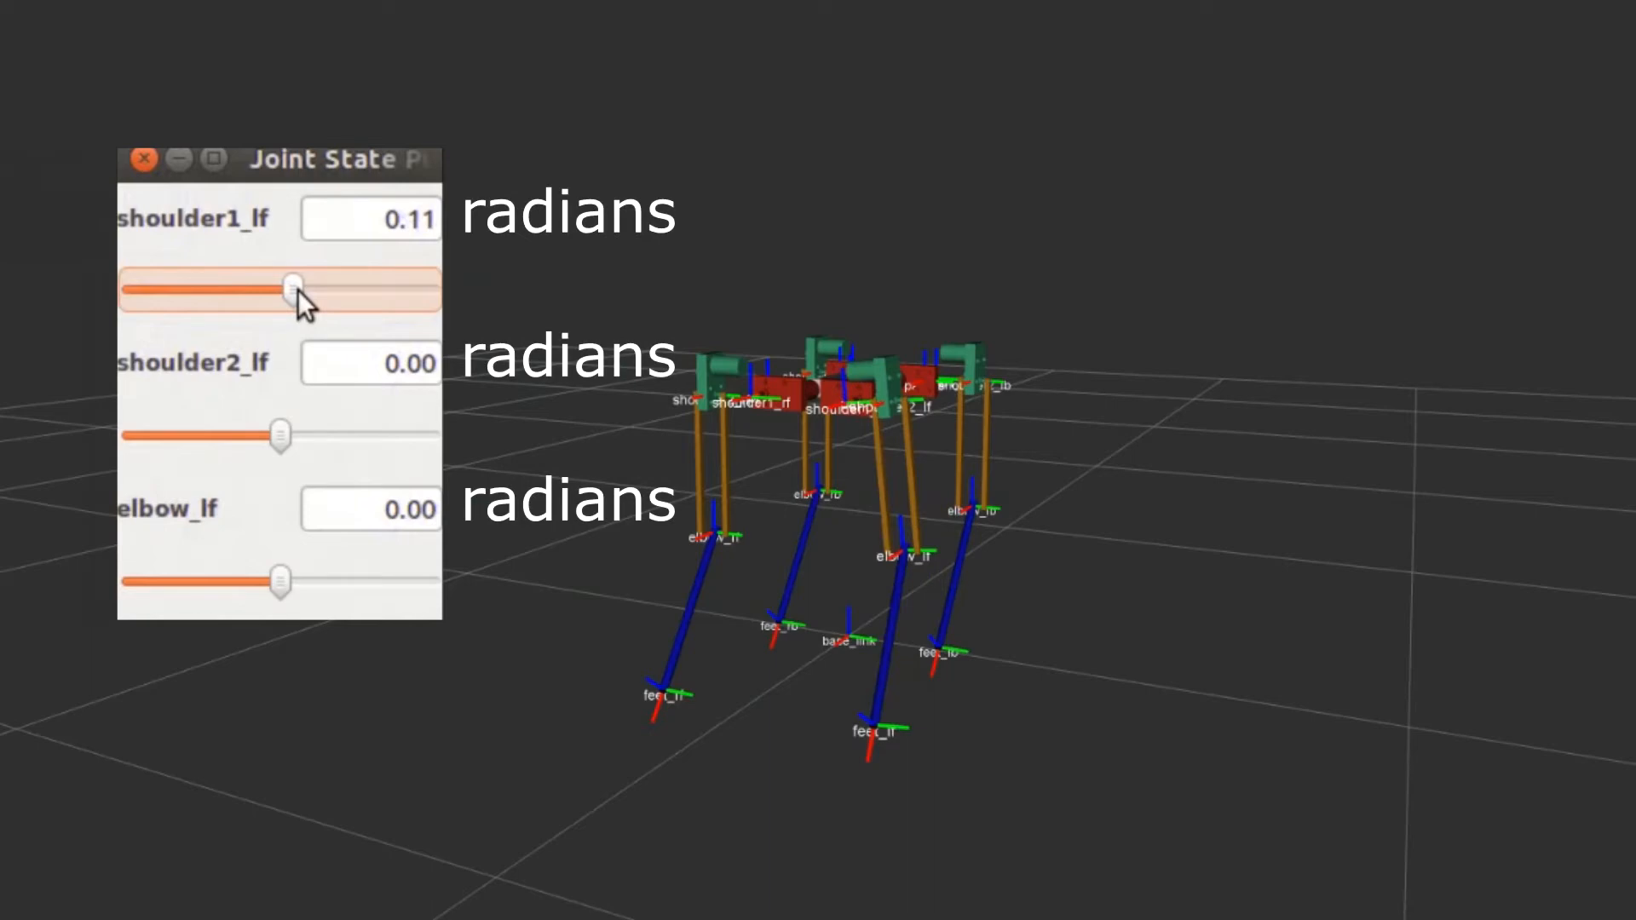
left_click_drag(278, 436, 329, 436)
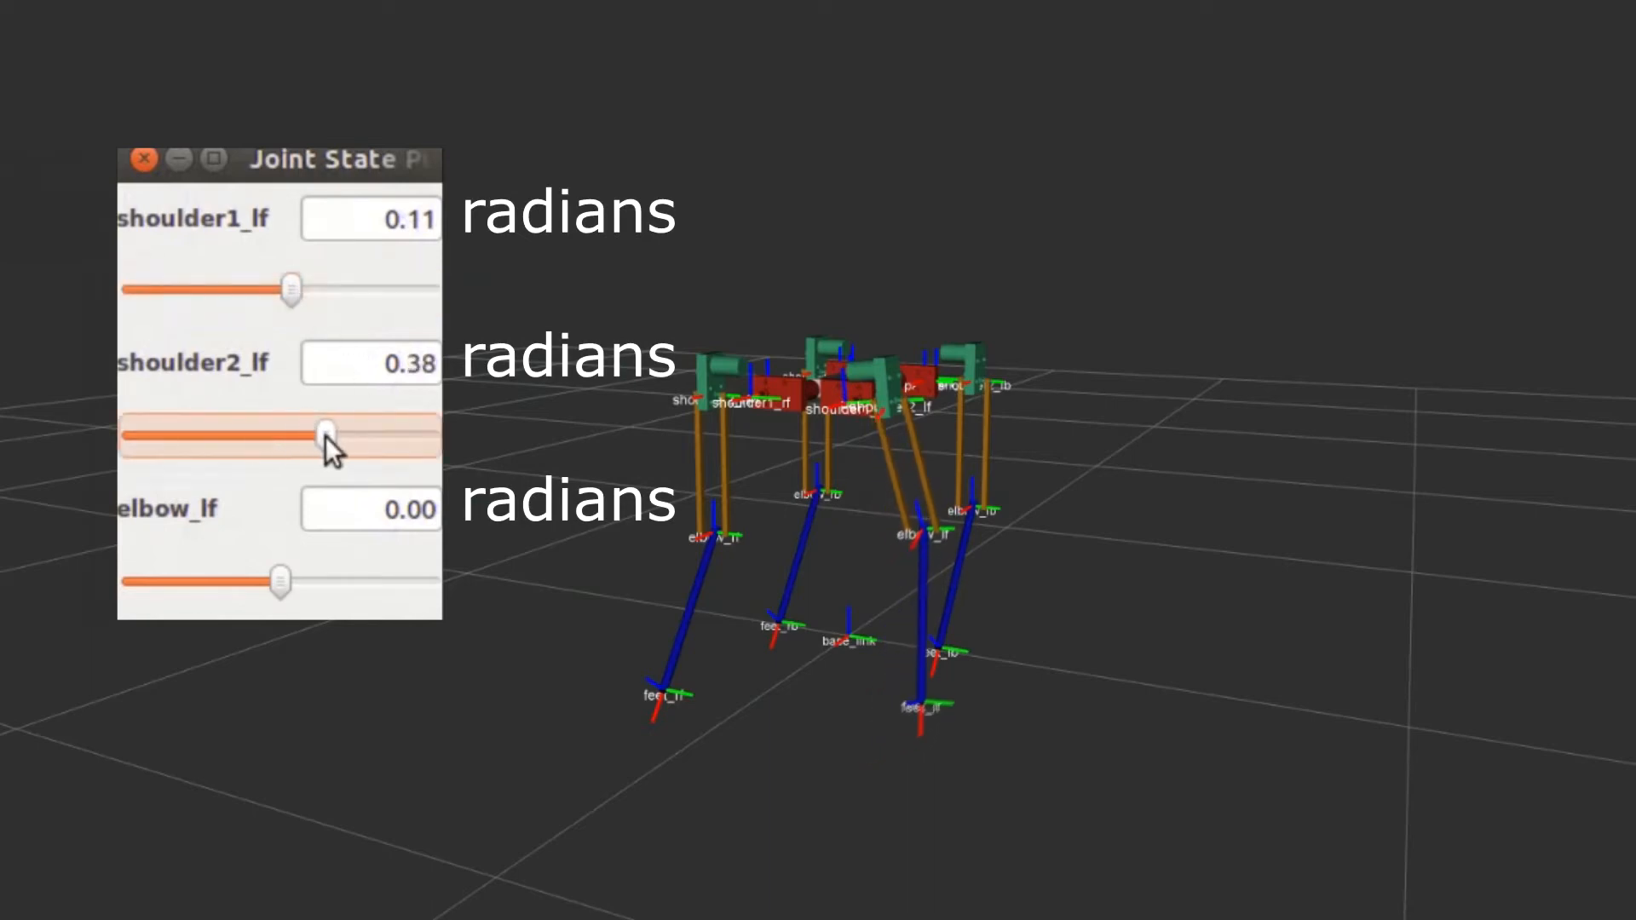
left_click_drag(323, 435, 305, 435)
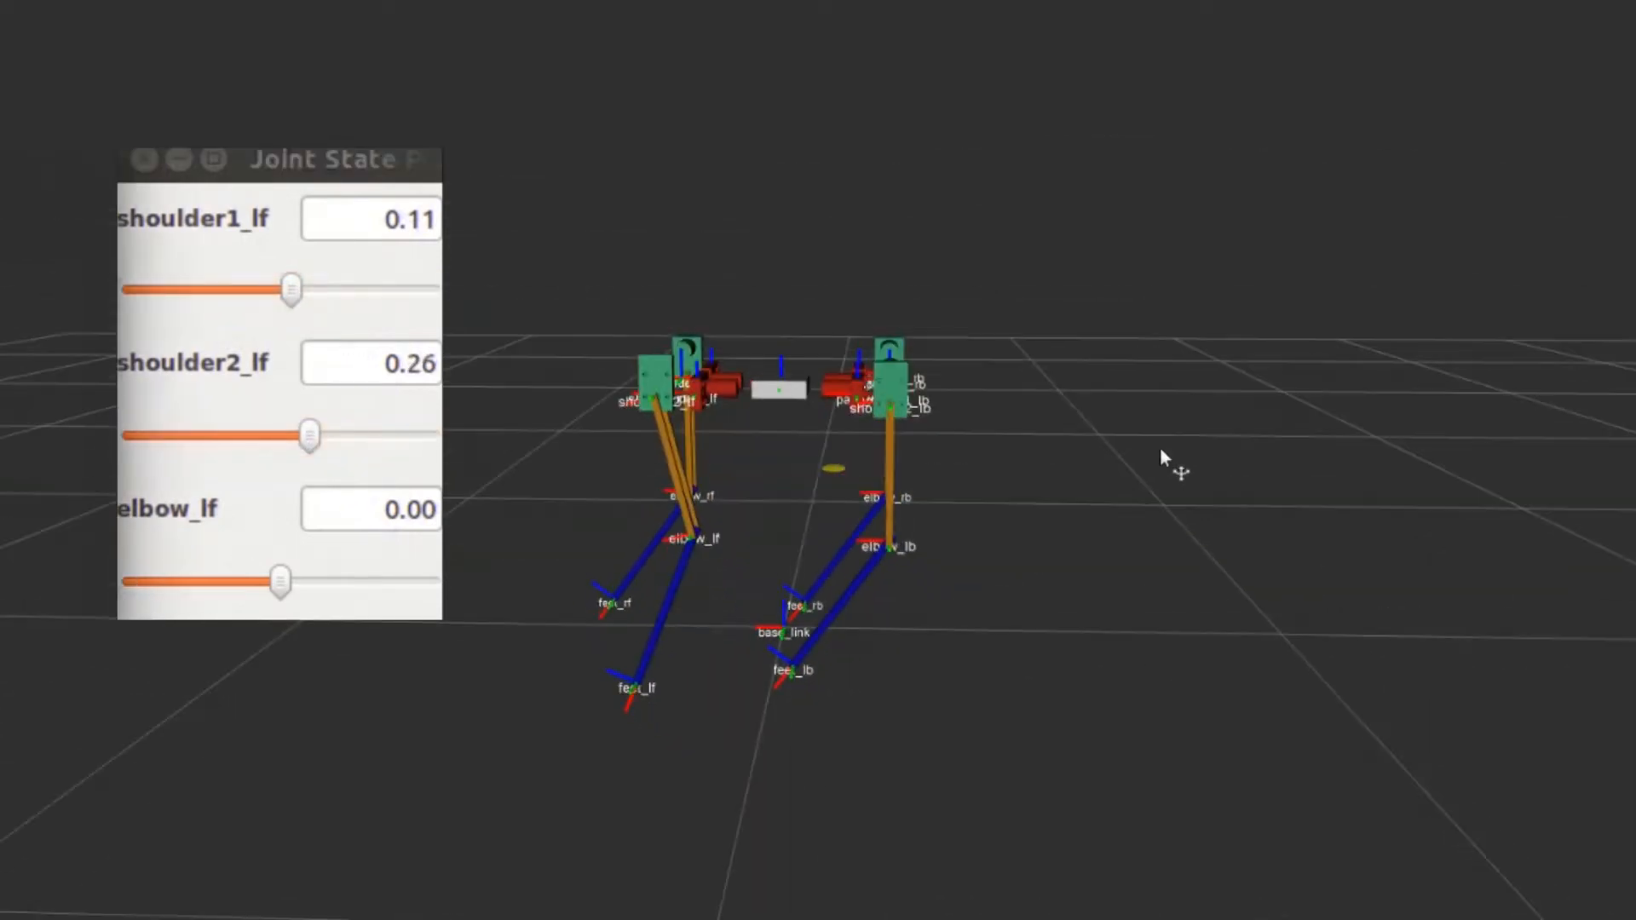
left_click_drag(309, 435, 240, 435)
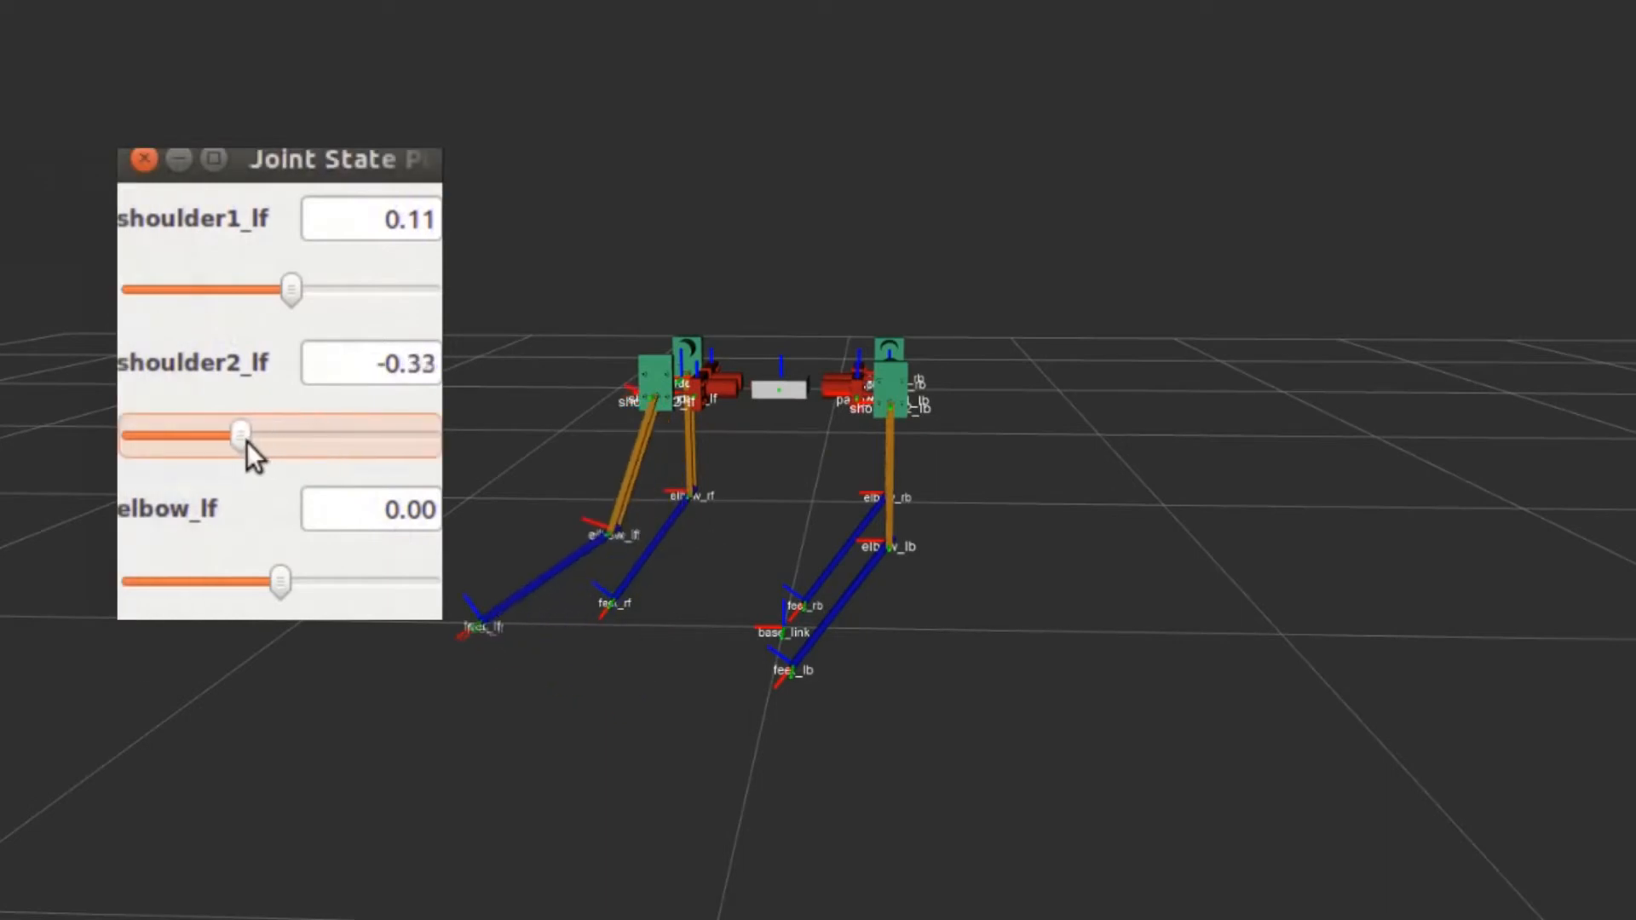
left_click_drag(240, 433, 417, 437)
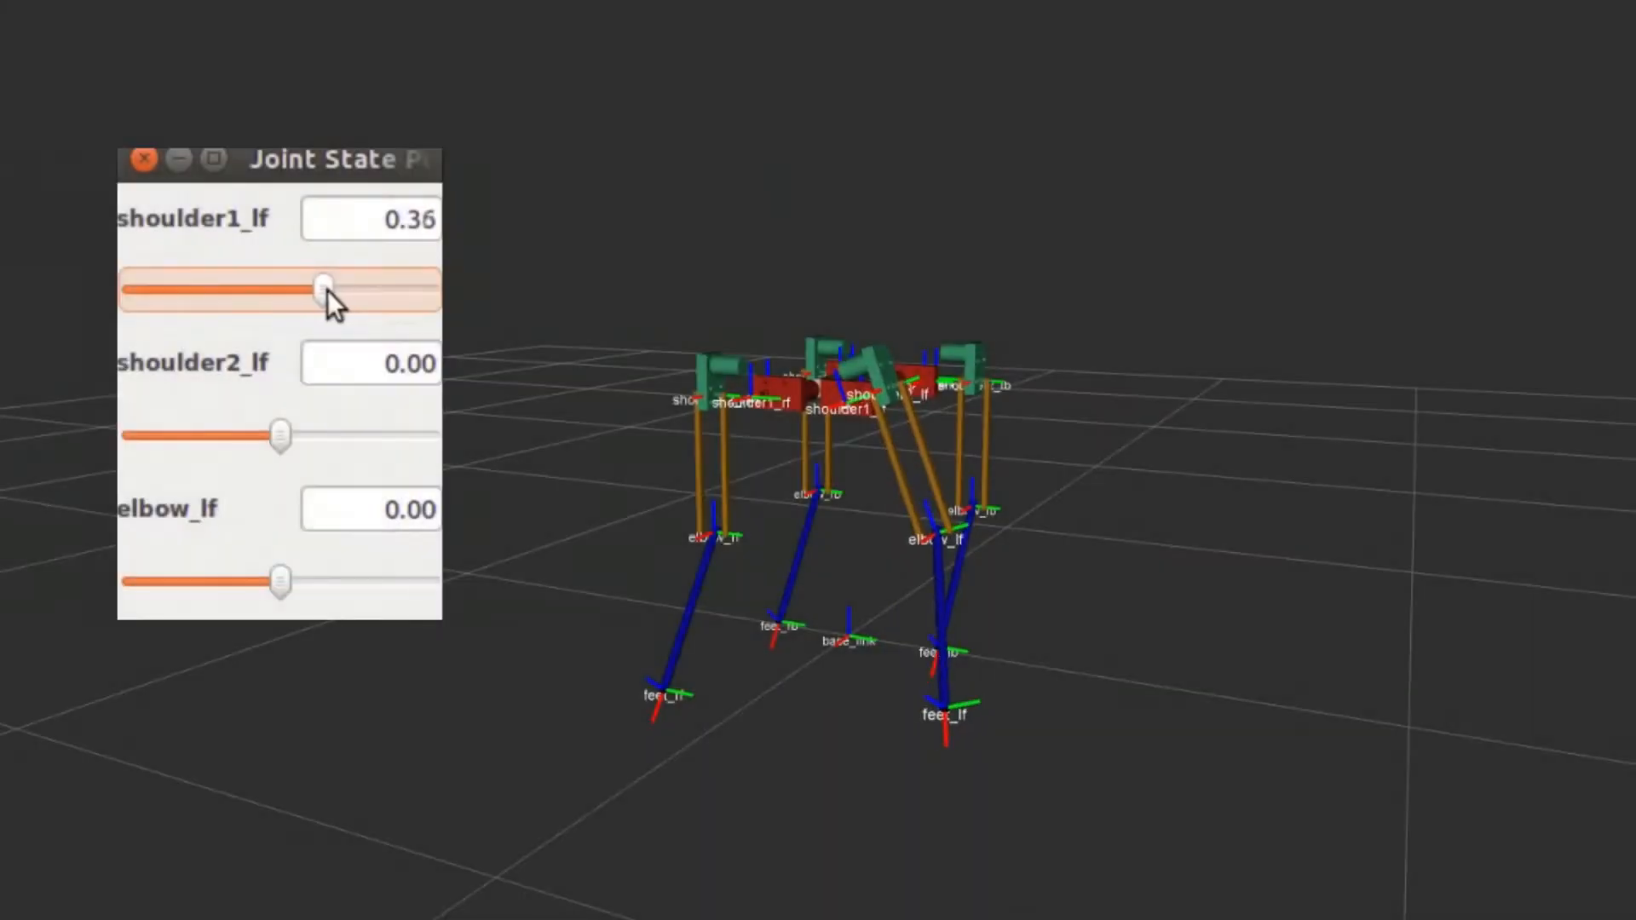
left_click_drag(324, 289, 290, 290)
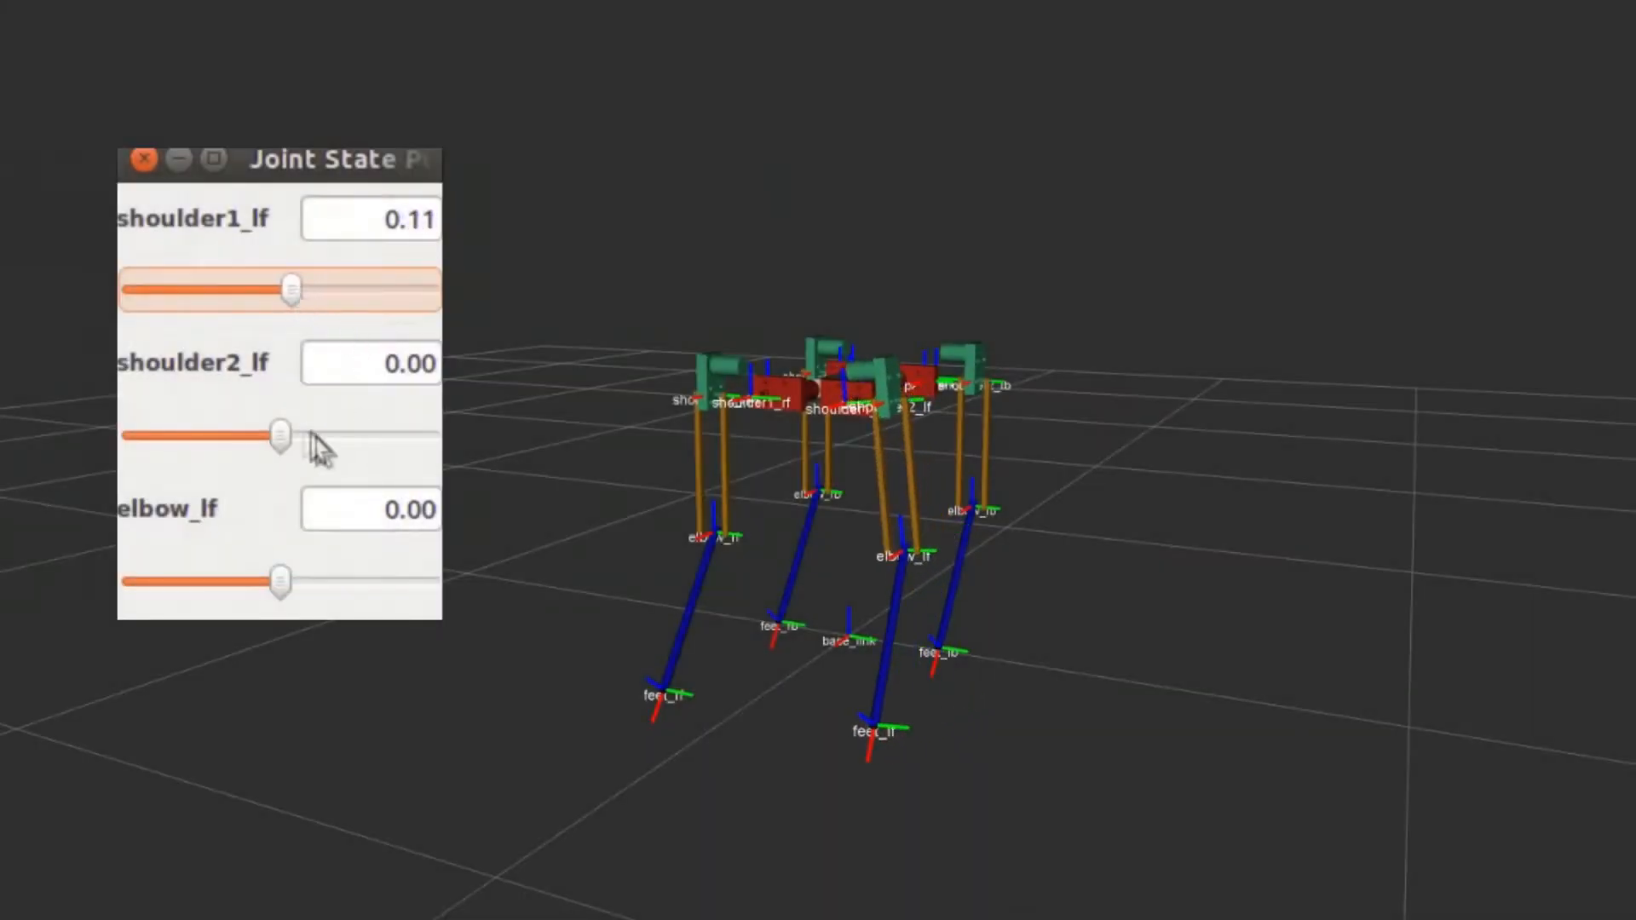
Step: Settle shoulder2_lf at about 0.35 and bend elbow_lf to -1.22, then ease it to about -0.92
left_click_drag(276, 436, 314, 436)
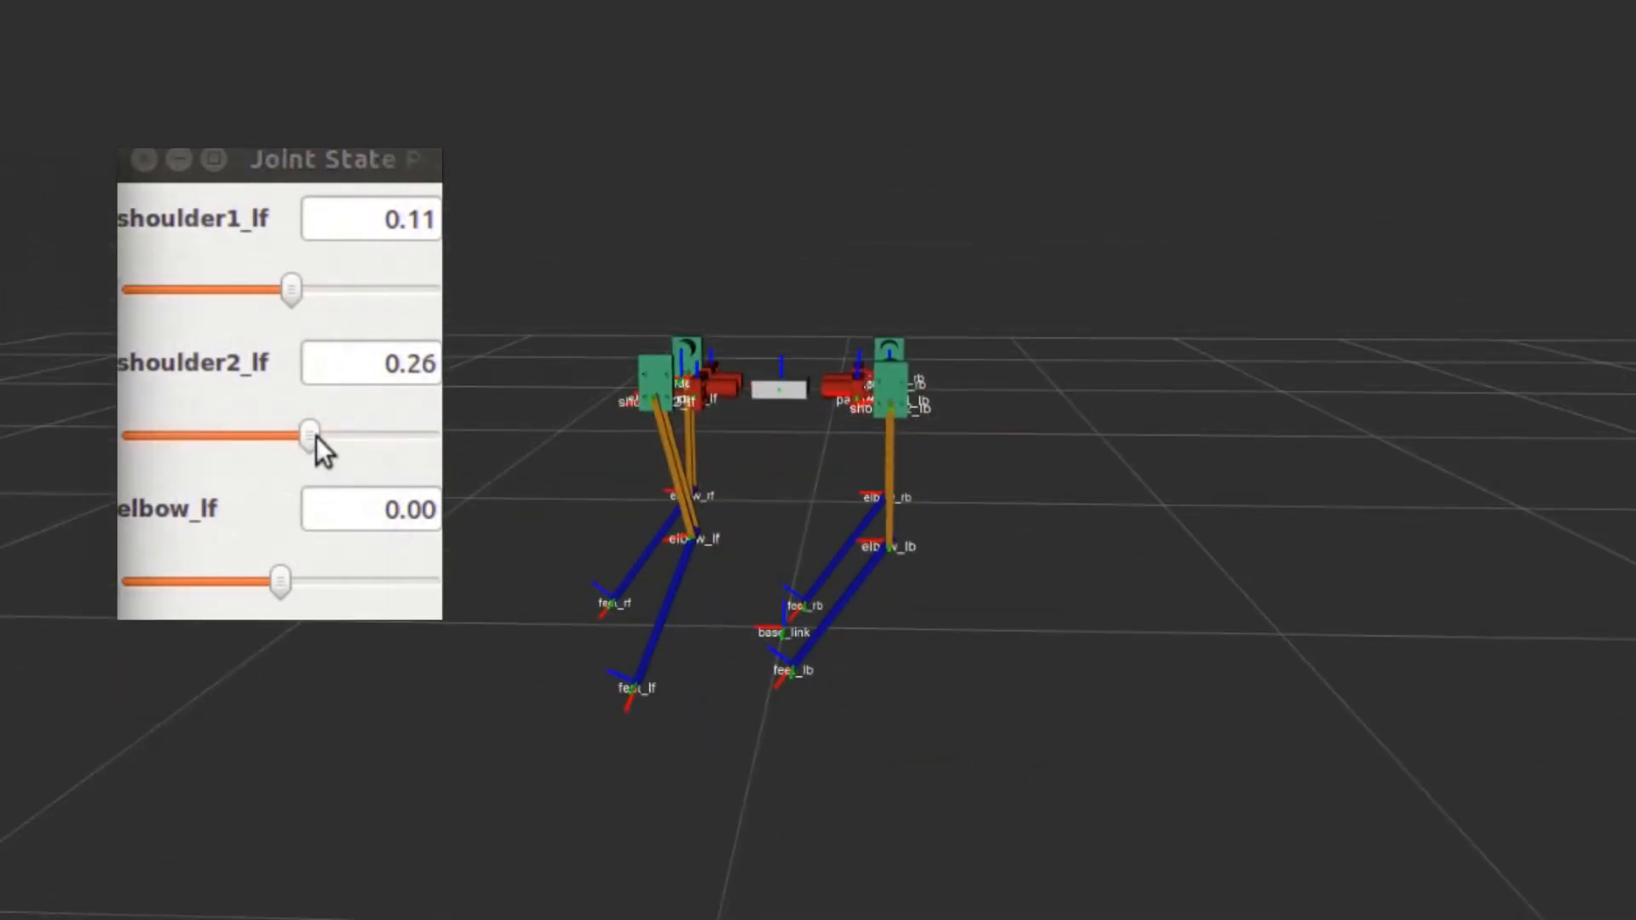
left_click_drag(309, 435, 428, 435)
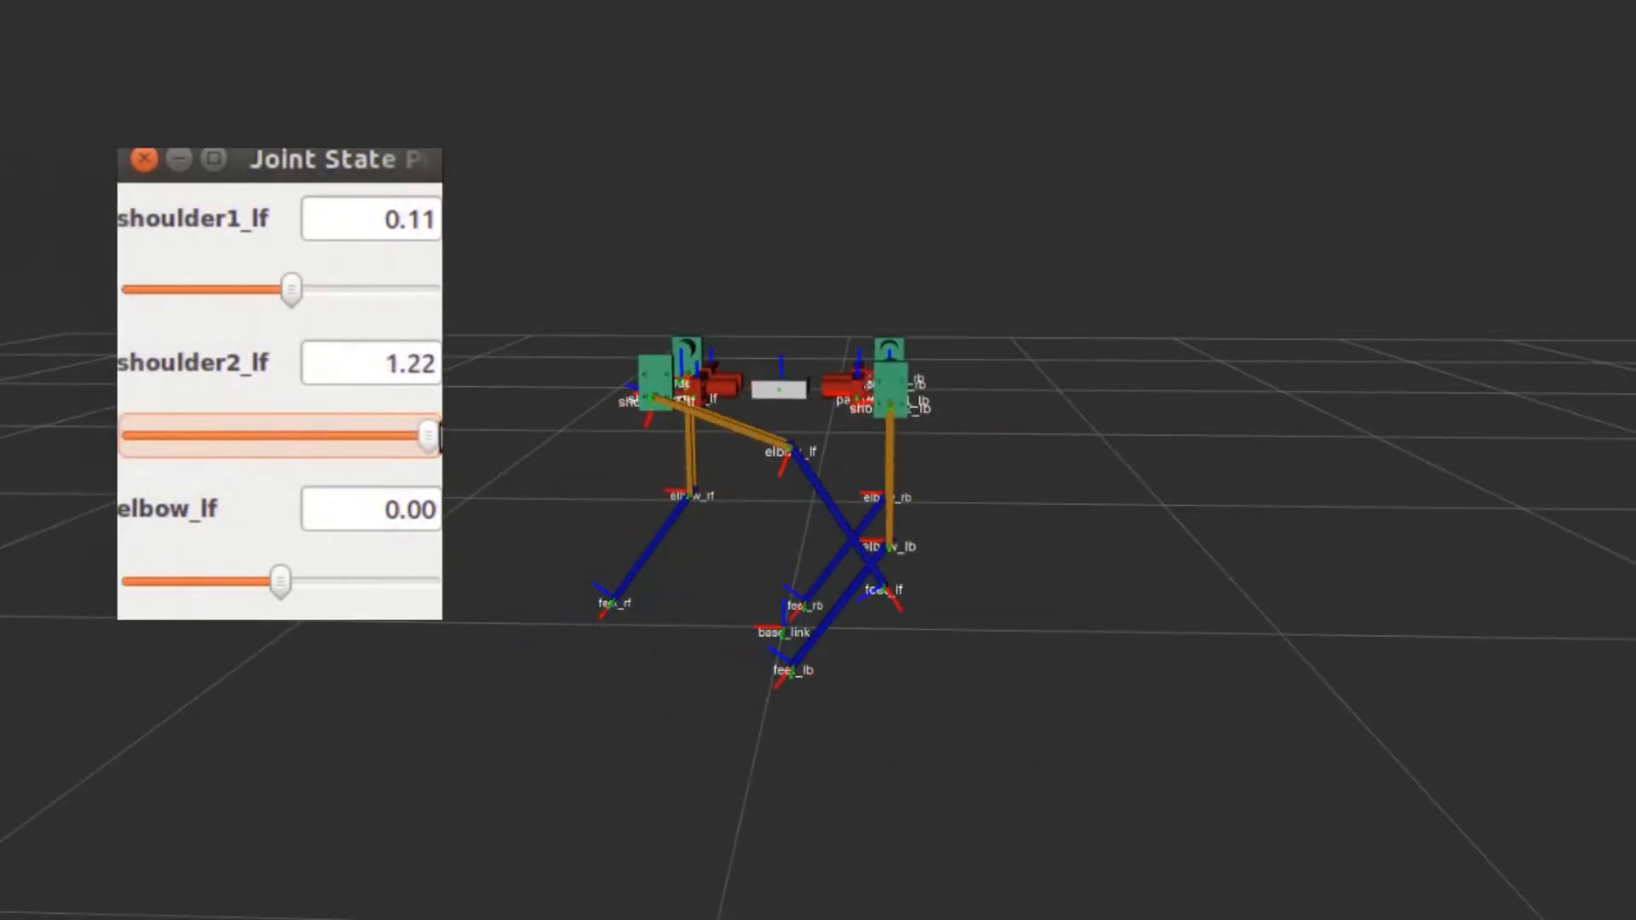
left_click_drag(428, 434, 324, 434)
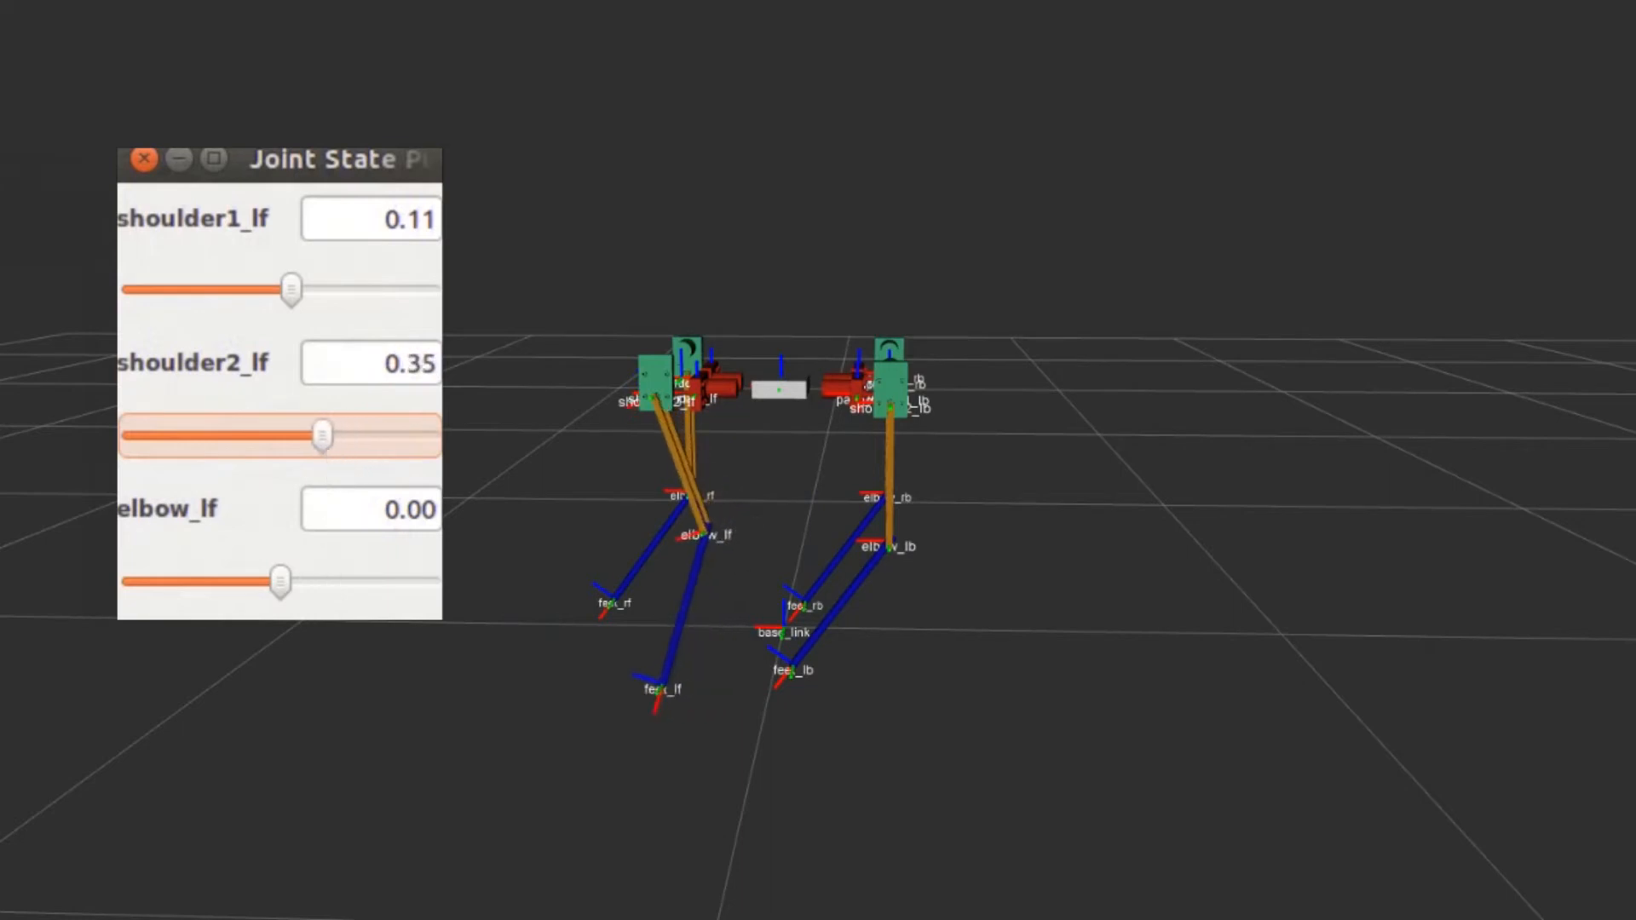
left_click_drag(278, 579, 125, 580)
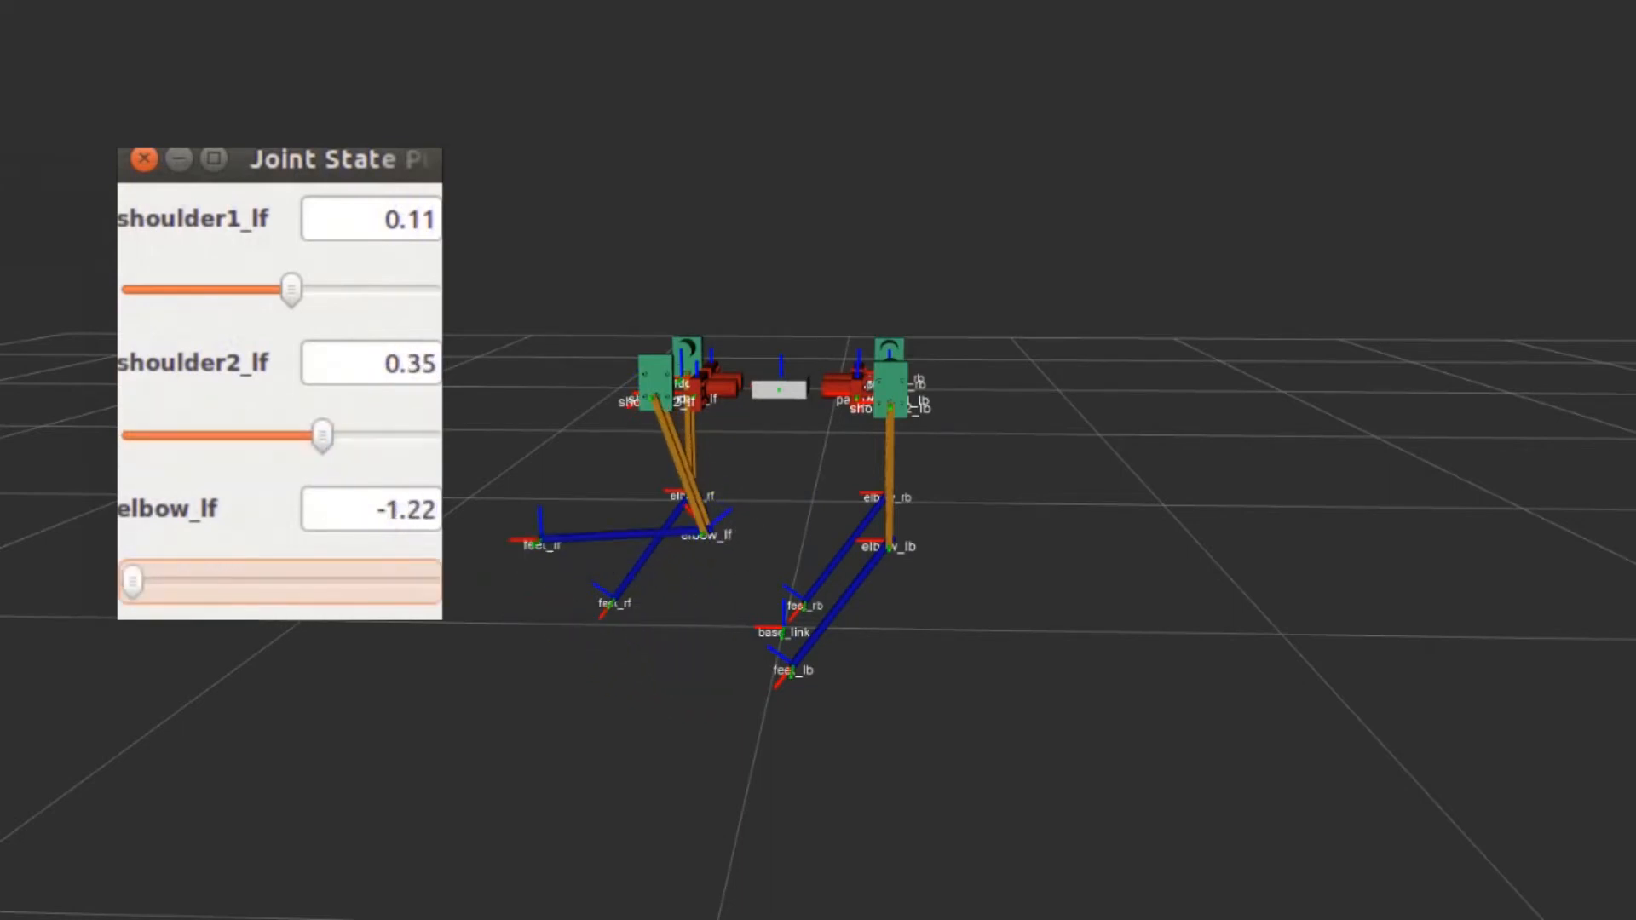
left_click_drag(133, 581, 169, 581)
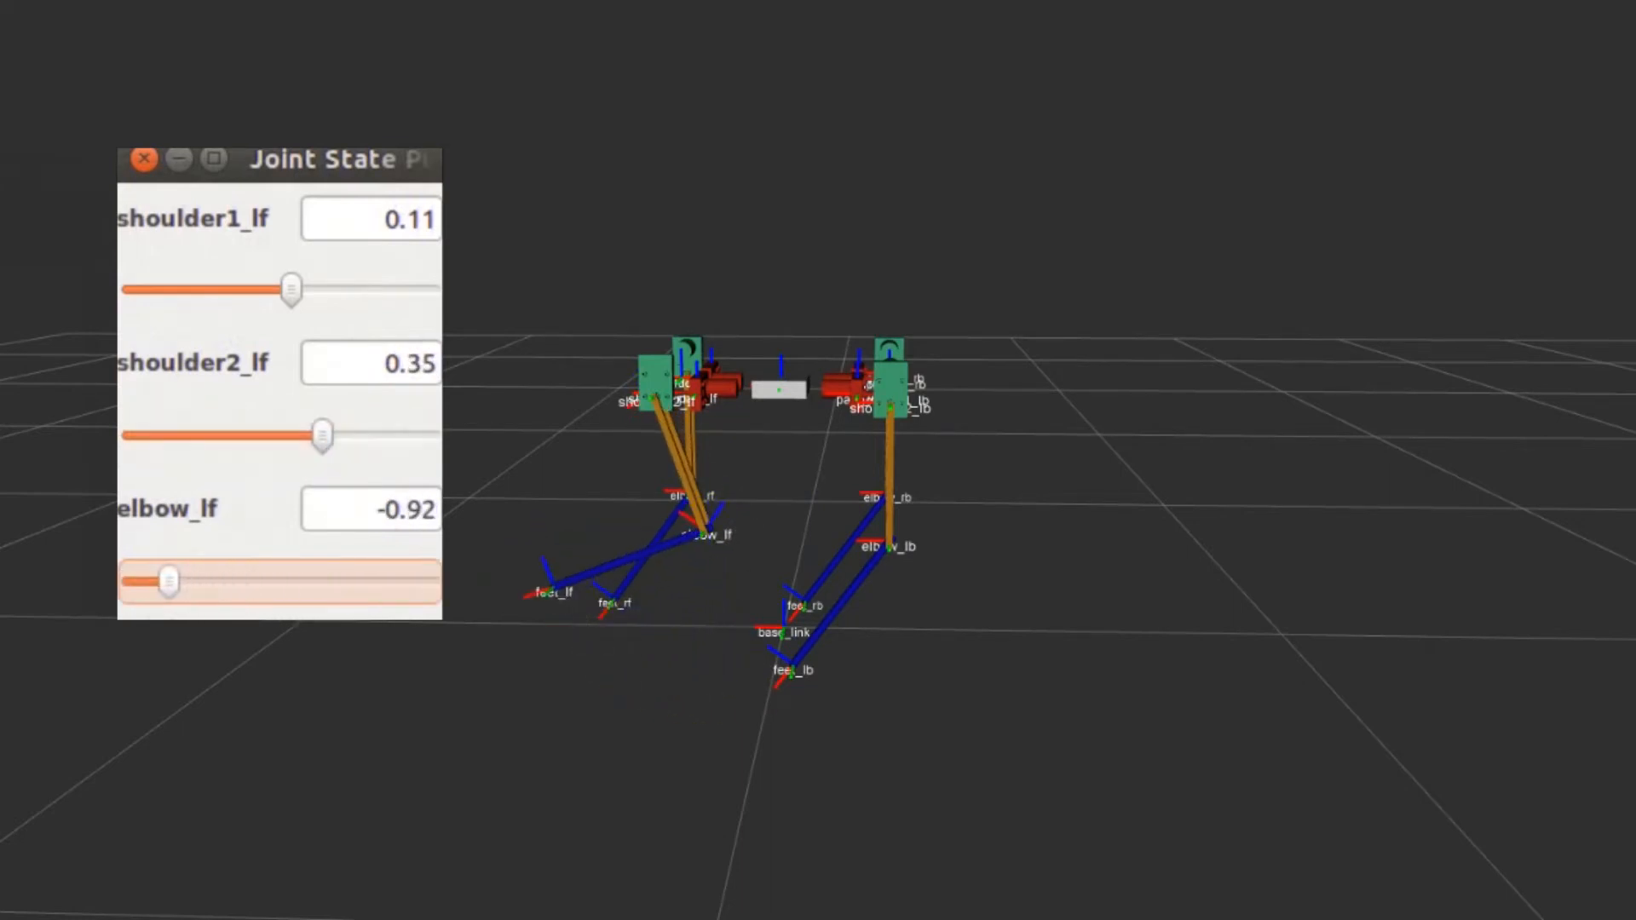
left_click_drag(167, 581, 193, 581)
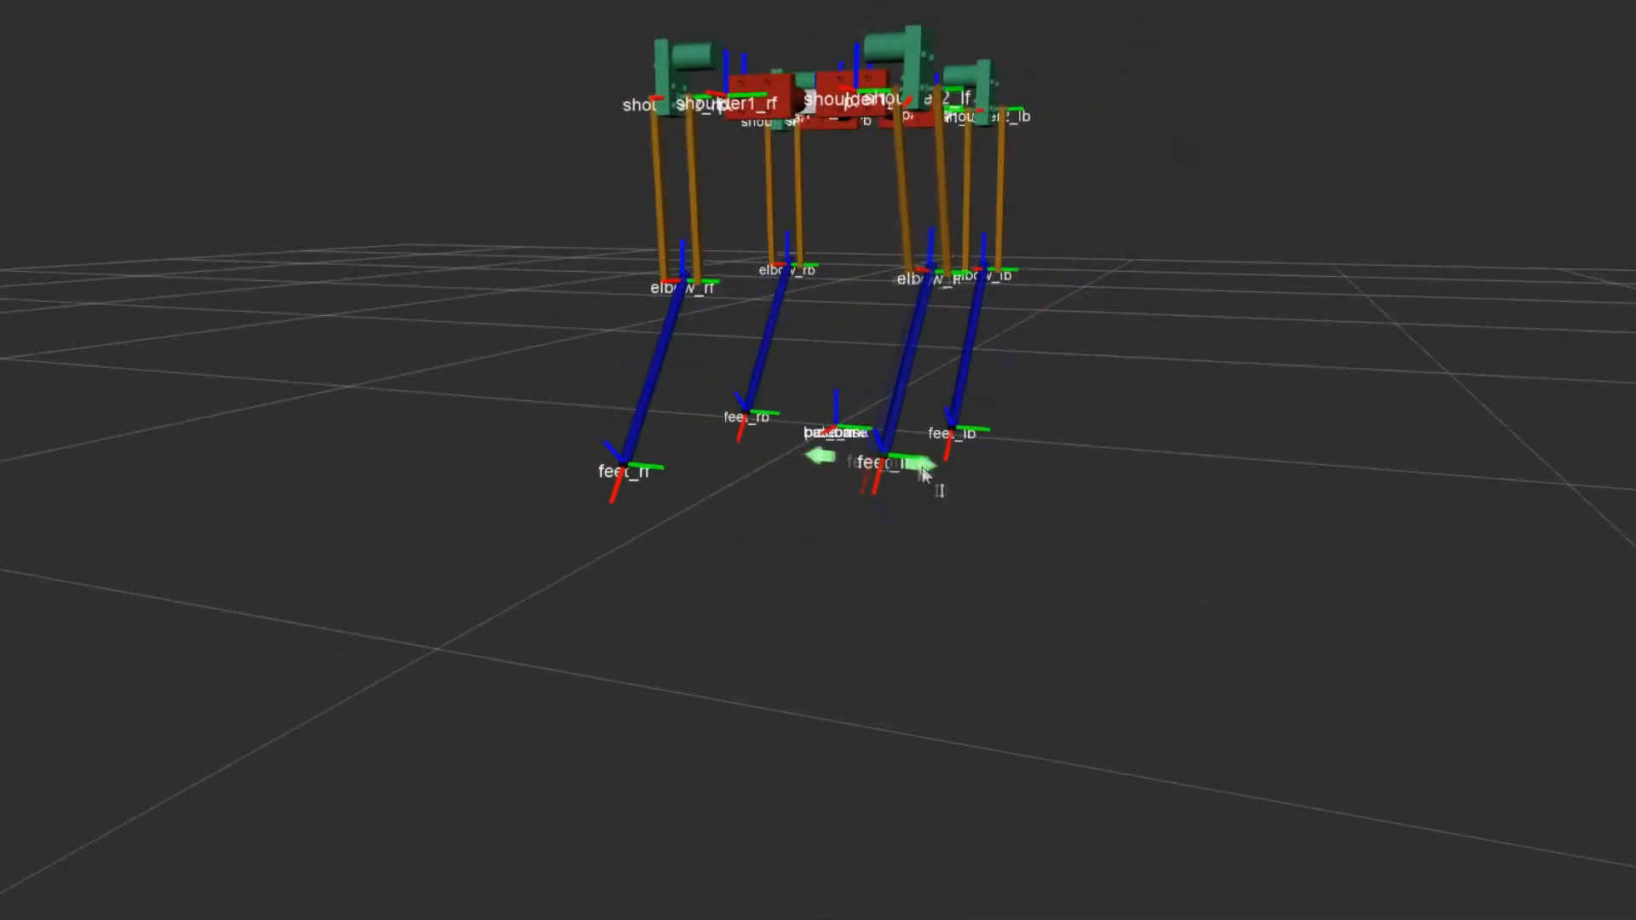
Step: Move the feet_lf interactive marker so the left-front foot reaches a new spot on the ground
left_click_drag(923, 476, 974, 491)
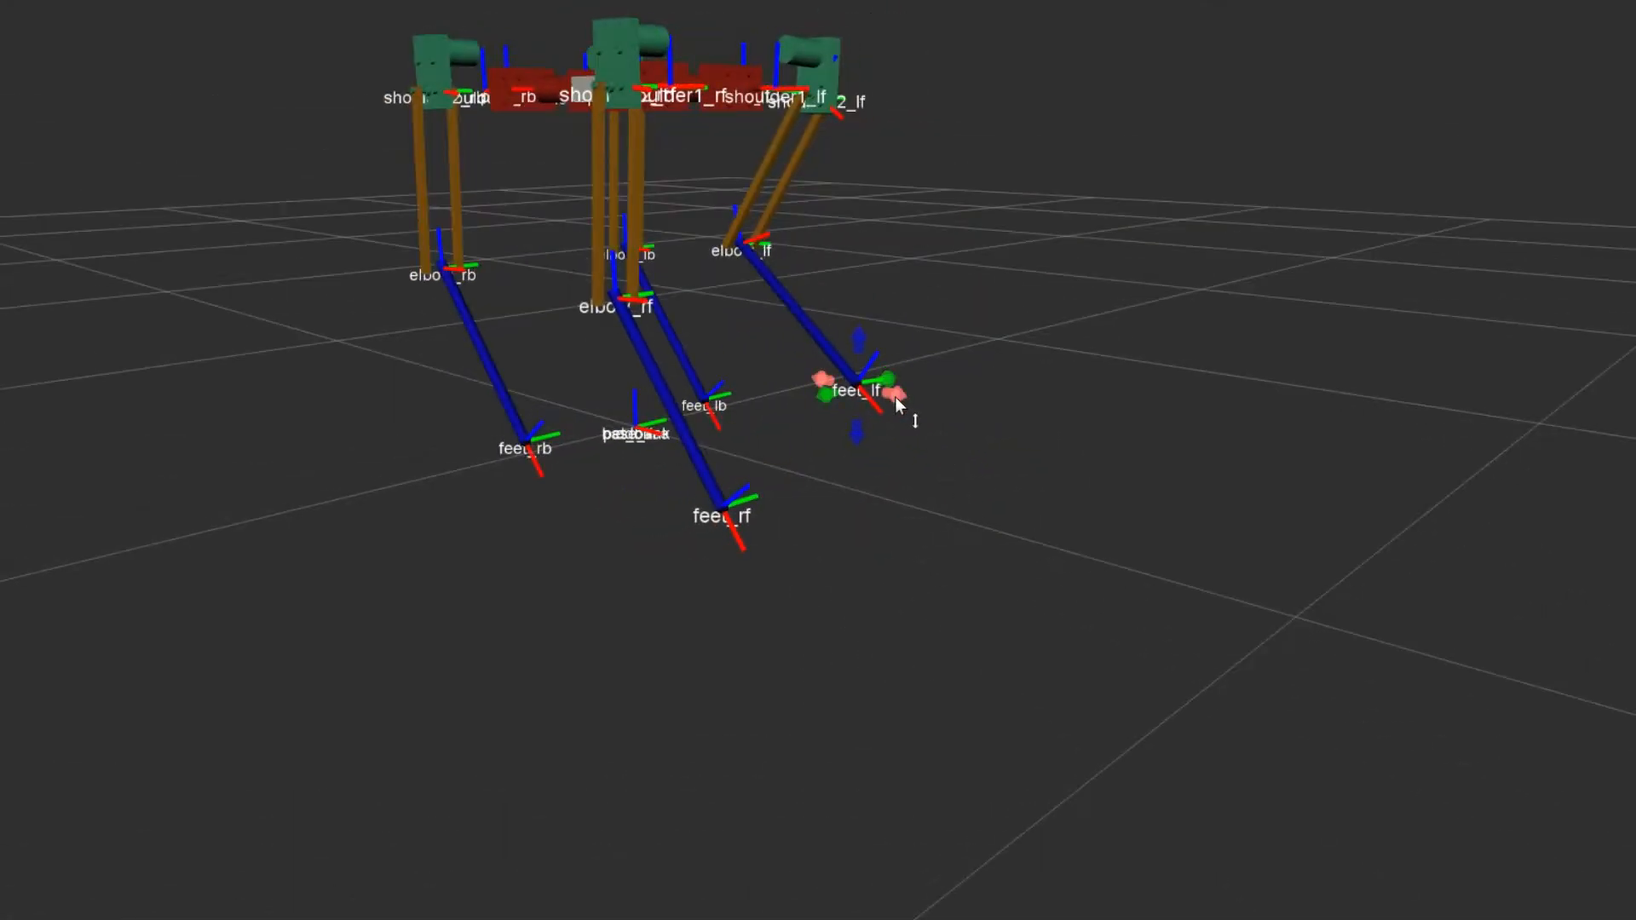
left_click_drag(876, 394, 1013, 412)
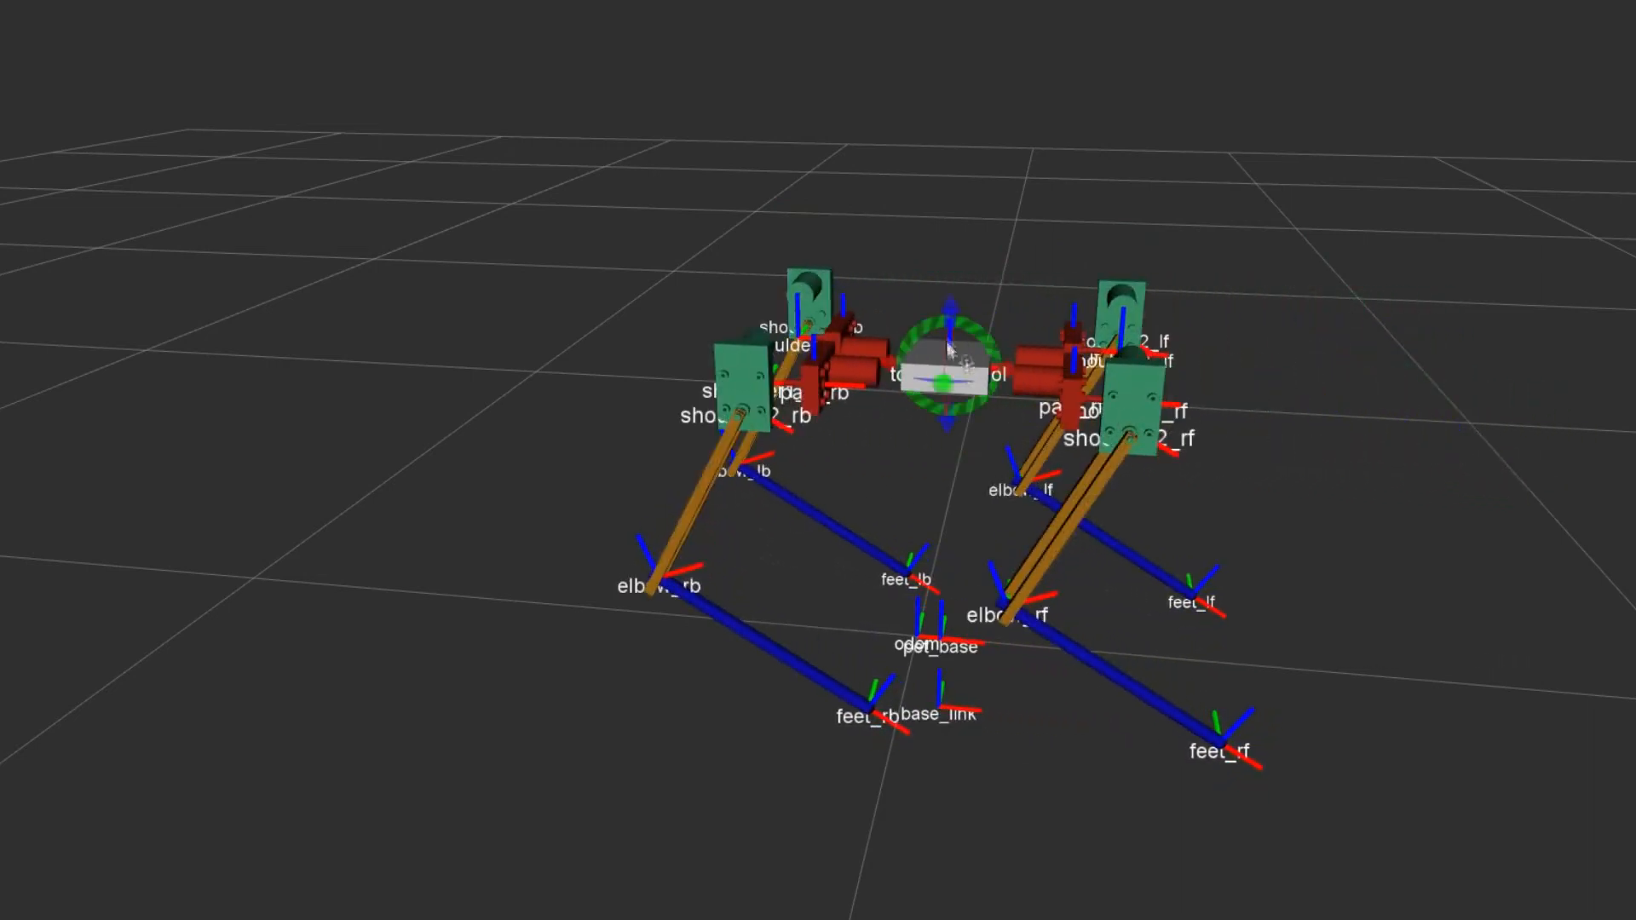
Step: Raise the torso with its interactive marker while the feet stay planted, then view the pose from above
left_click_drag(944, 375, 1048, 215)
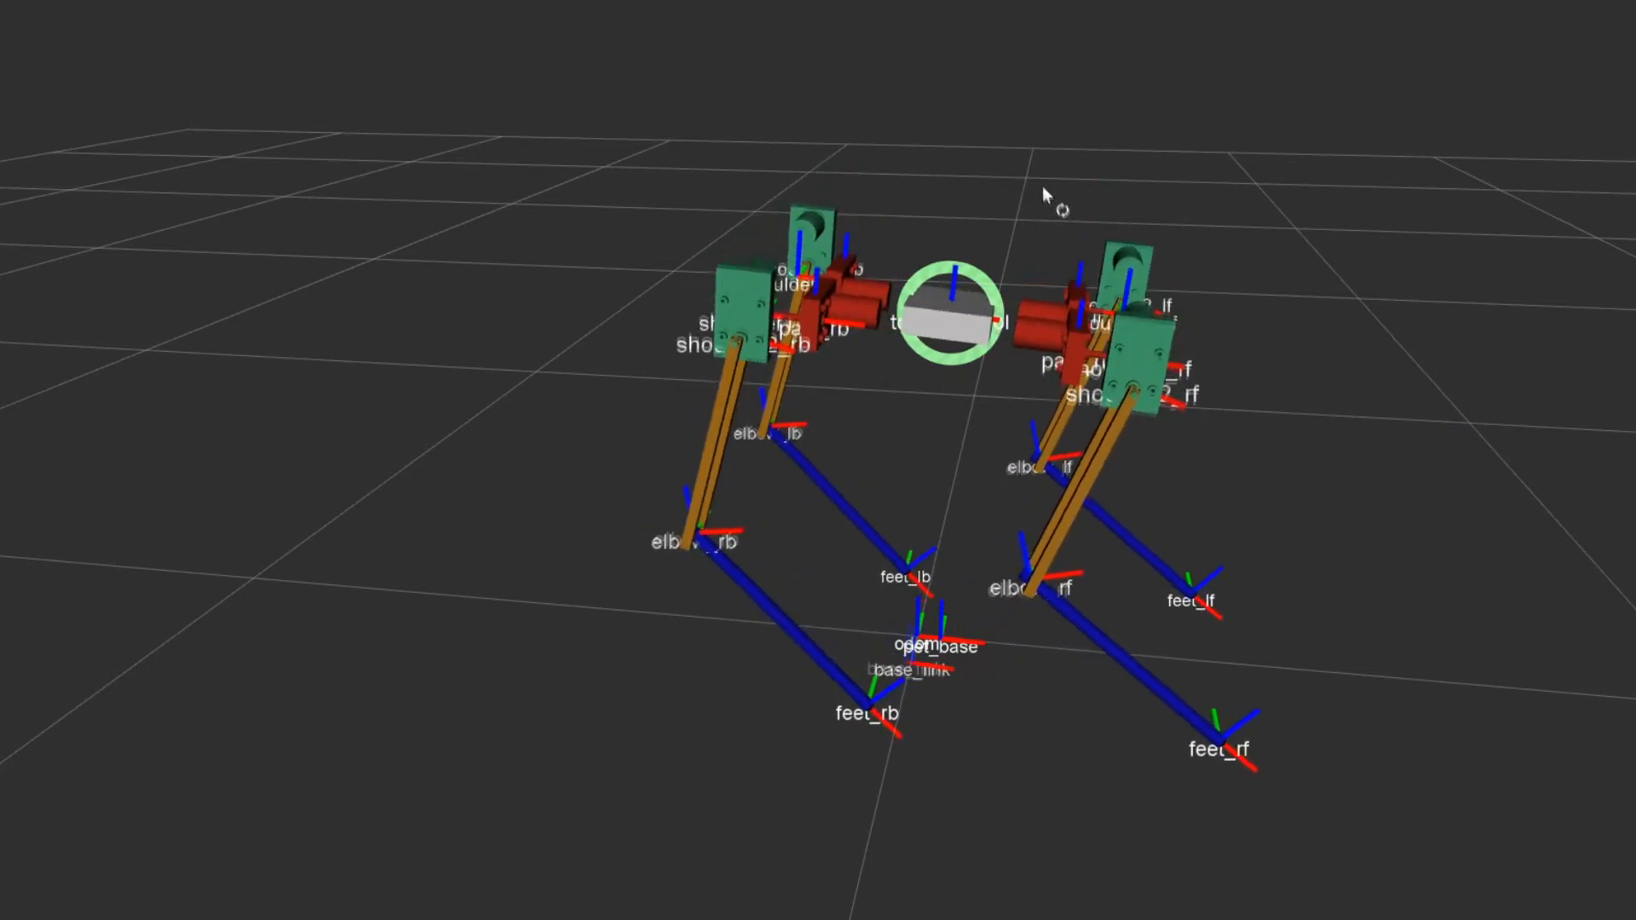
left_click_drag(1048, 196, 830, 295)
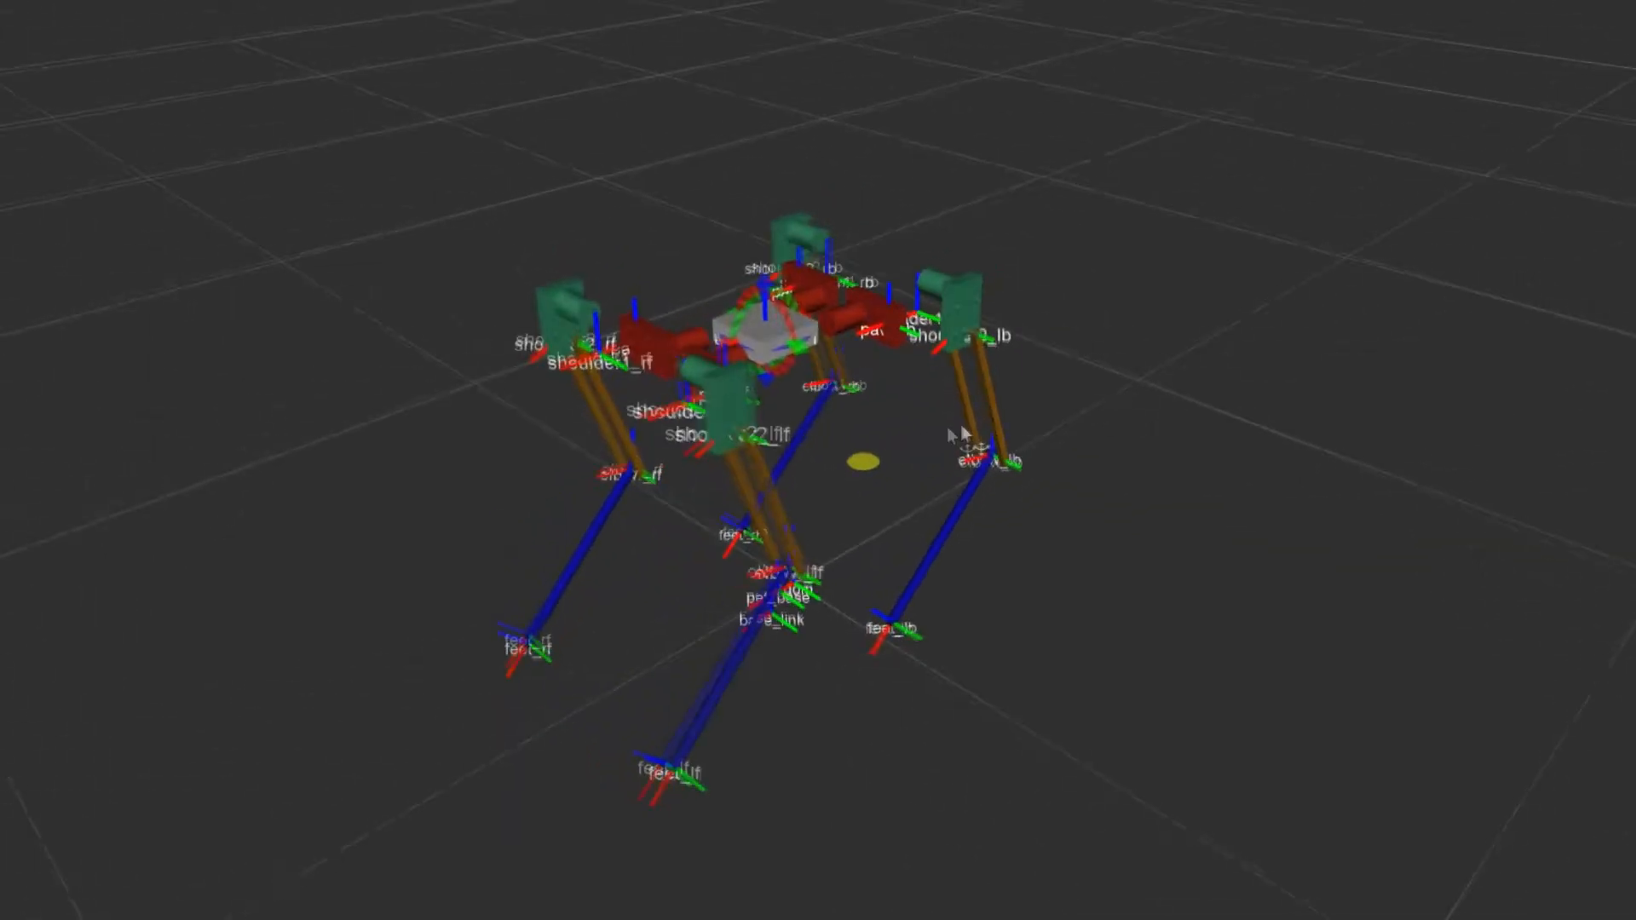
left_click_drag(949, 433, 772, 393)
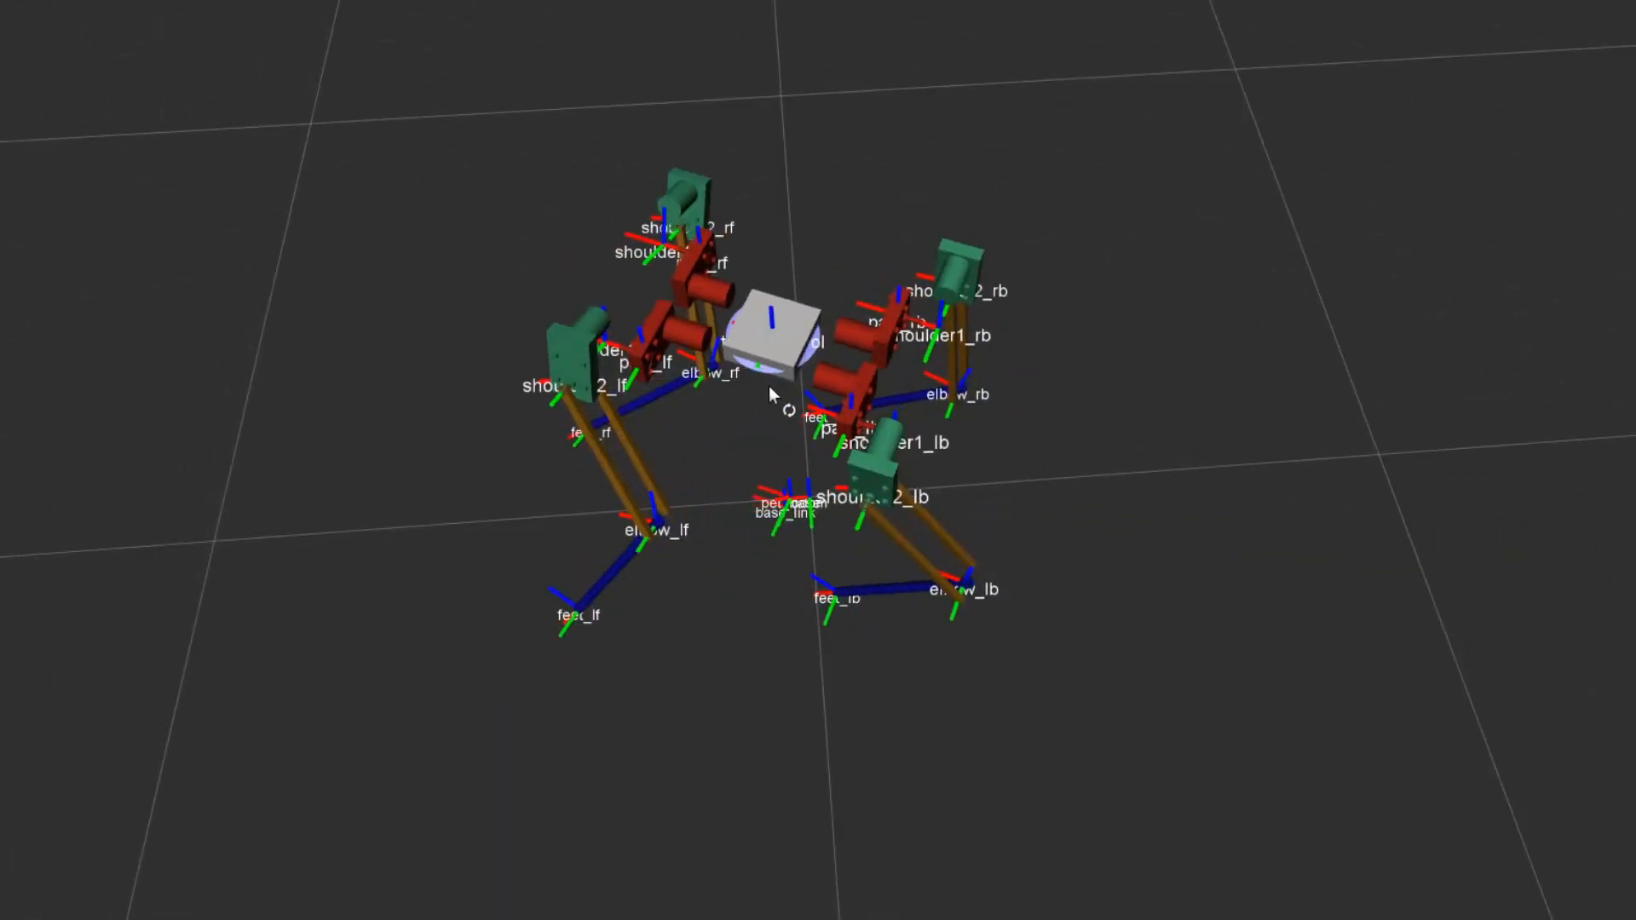
left_click_drag(772, 393, 1071, 458)
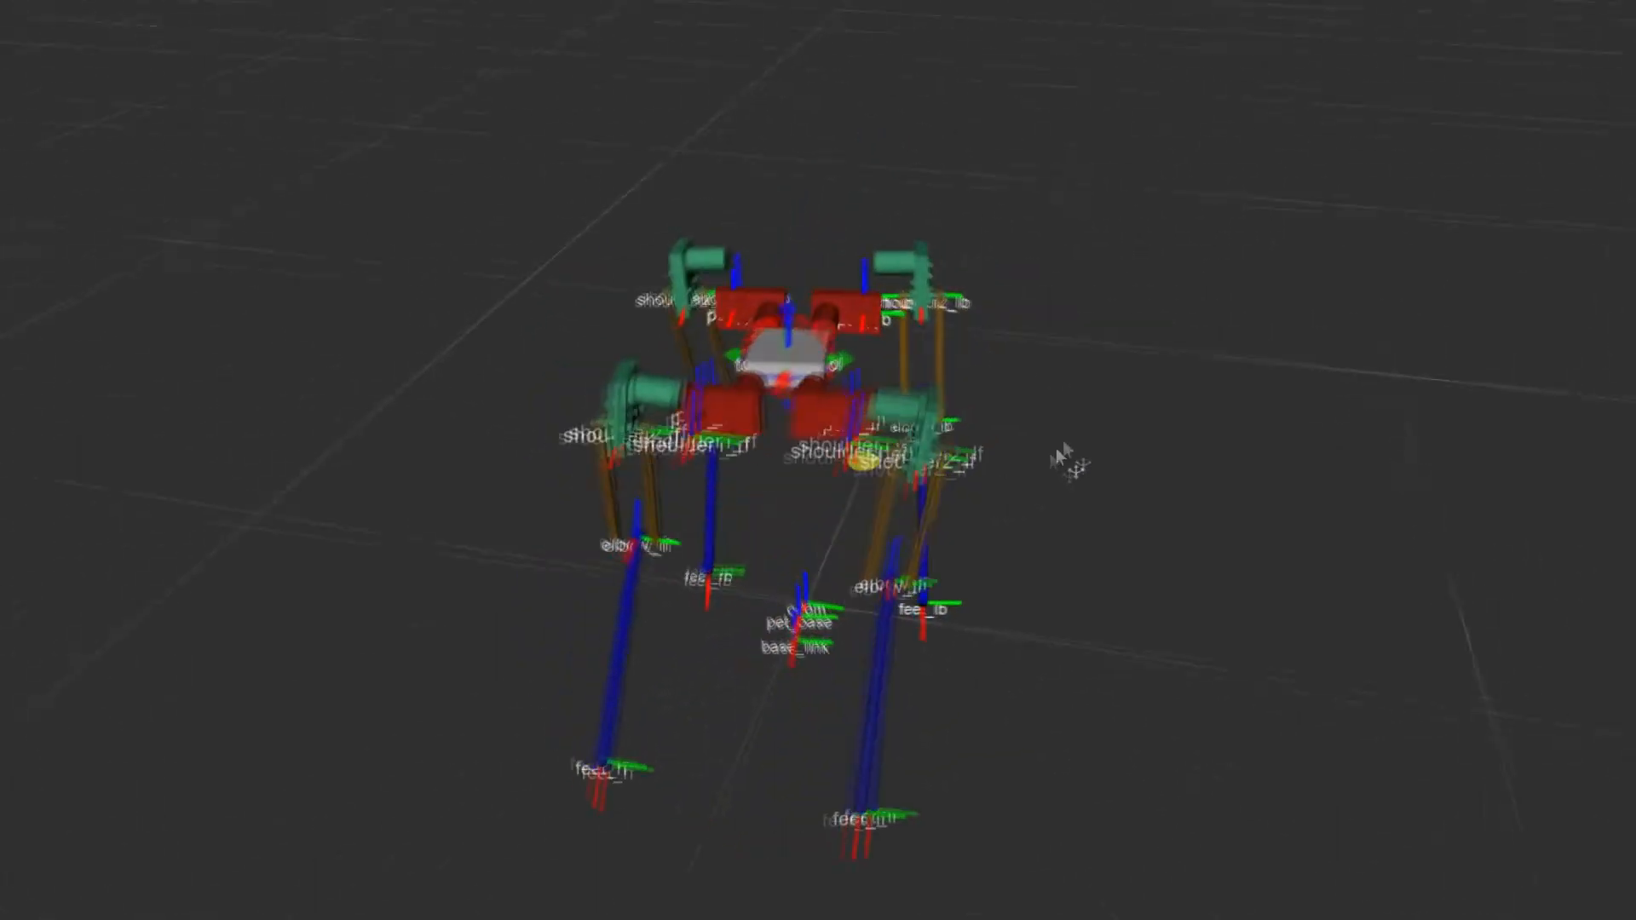
left_click_drag(1075, 458, 777, 380)
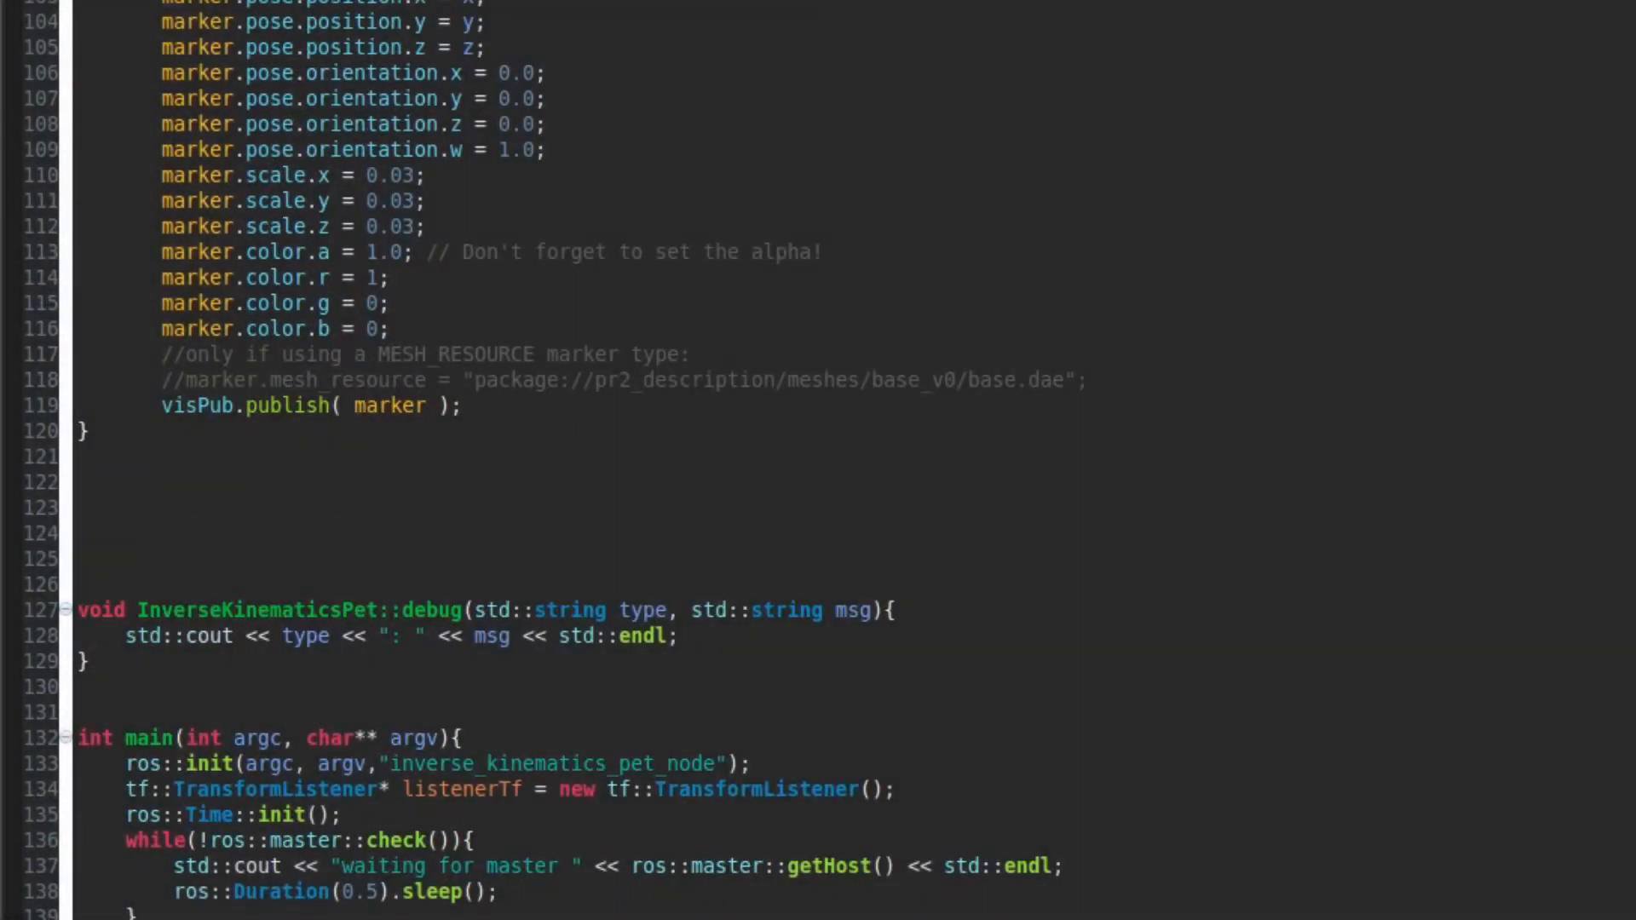
Step: Scroll the inverse kinematics source down to the walkAlg class with its paw and torso pose functions
scroll("down", 3)
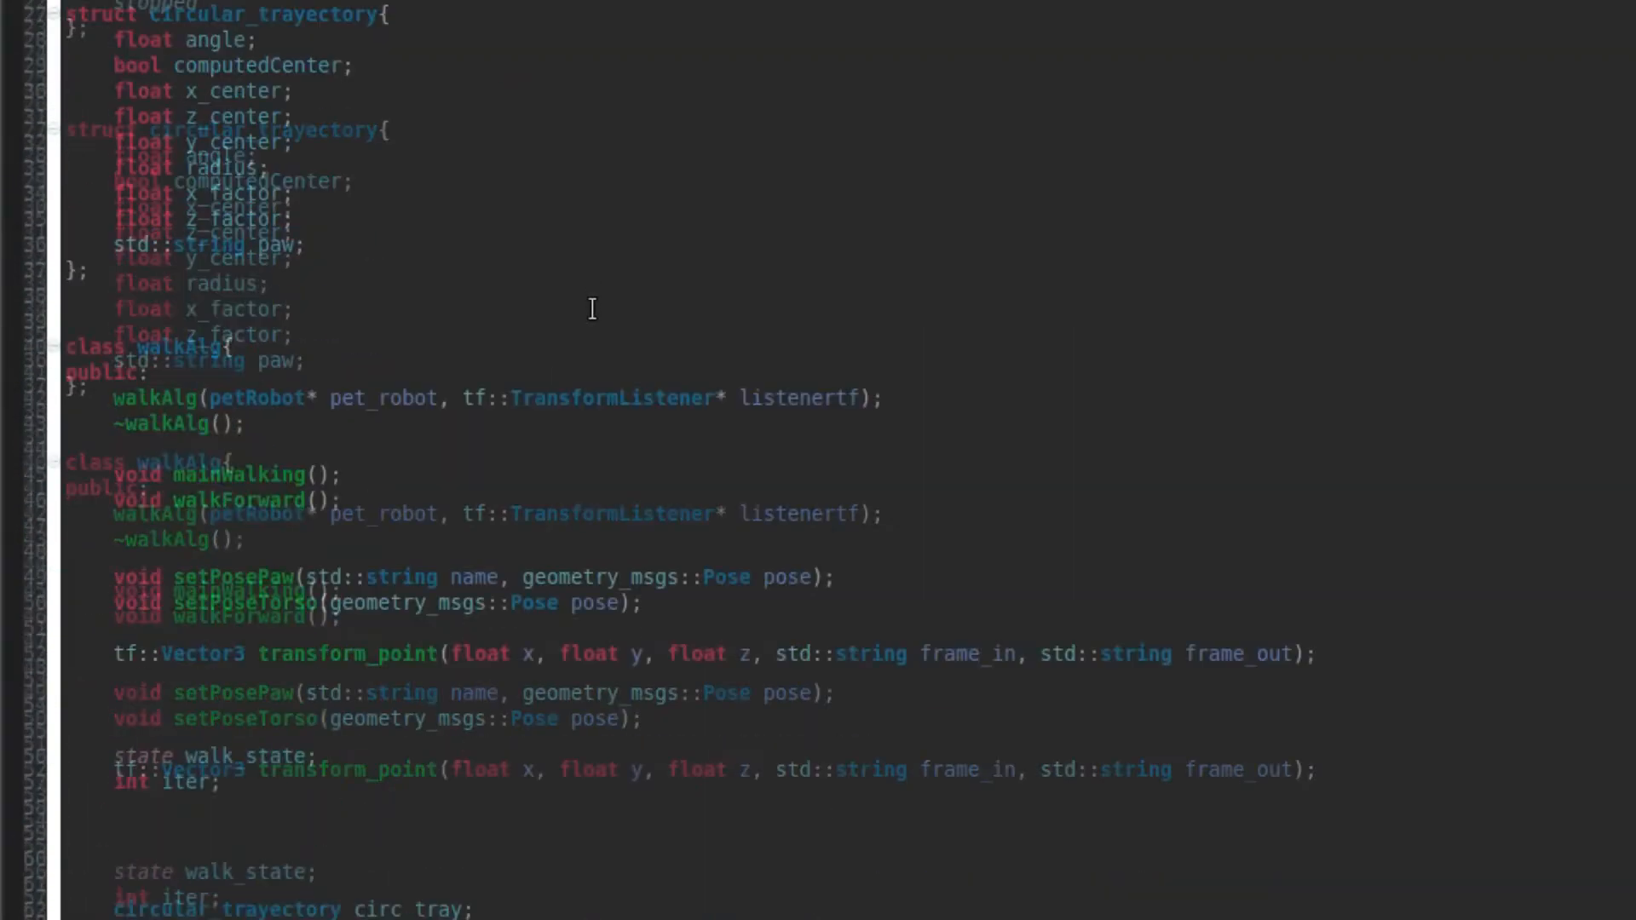
scroll("down", 3)
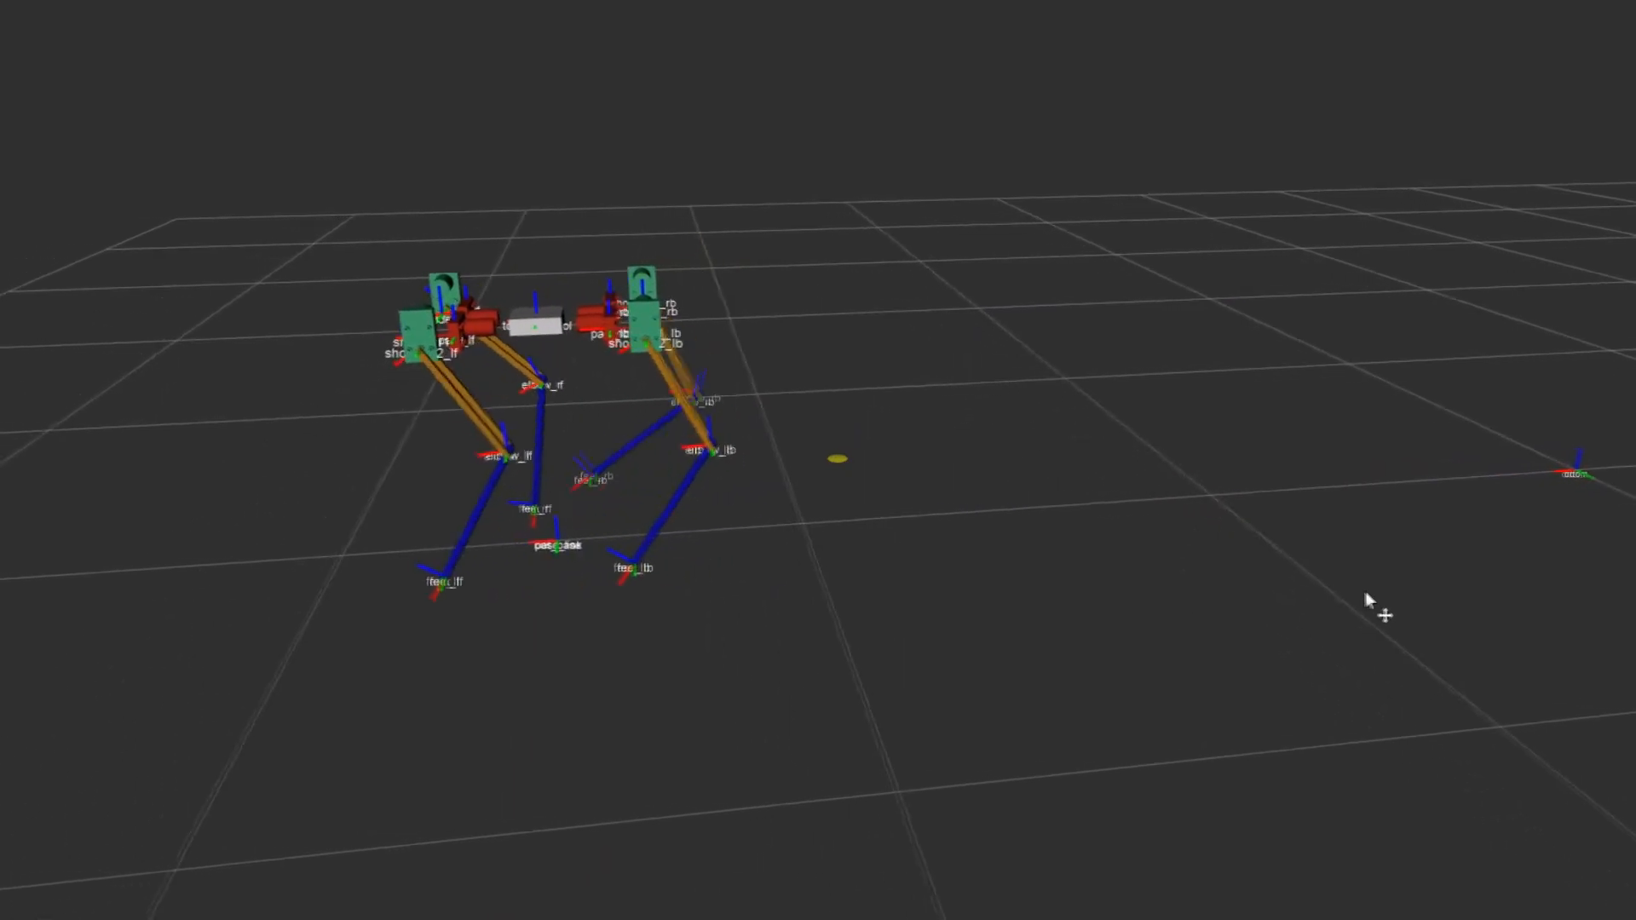
Step: Orbit and zoom out to keep the walking quadruped and its path across the grid centred in view
left_click_drag(1367, 605, 752, 542)
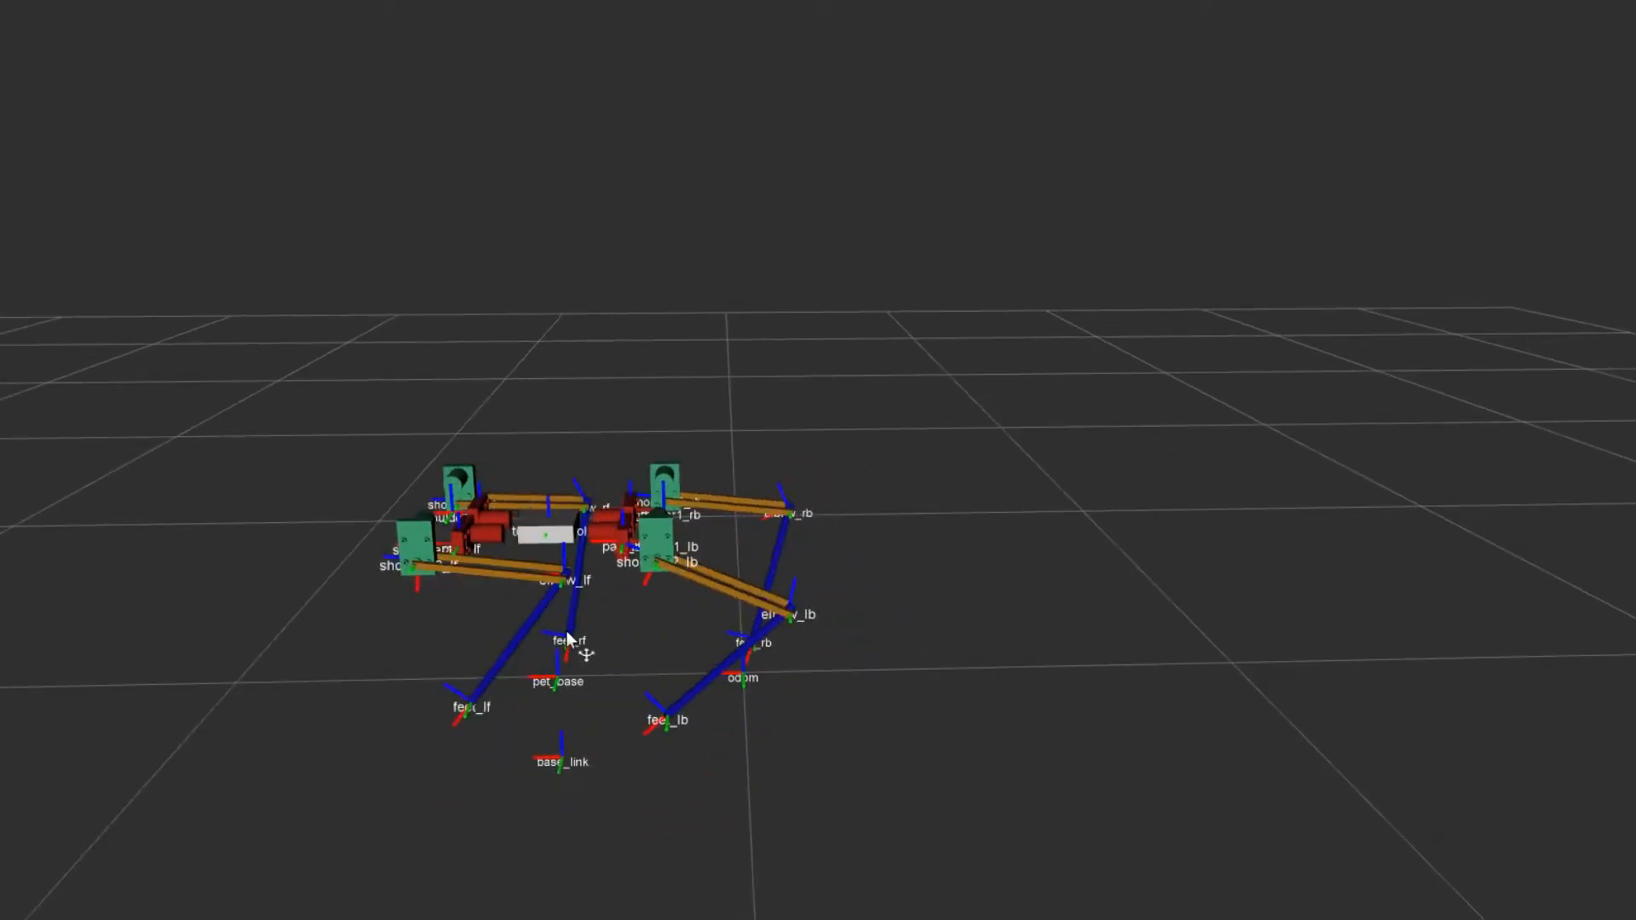
left_click_drag(570, 642, 840, 584)
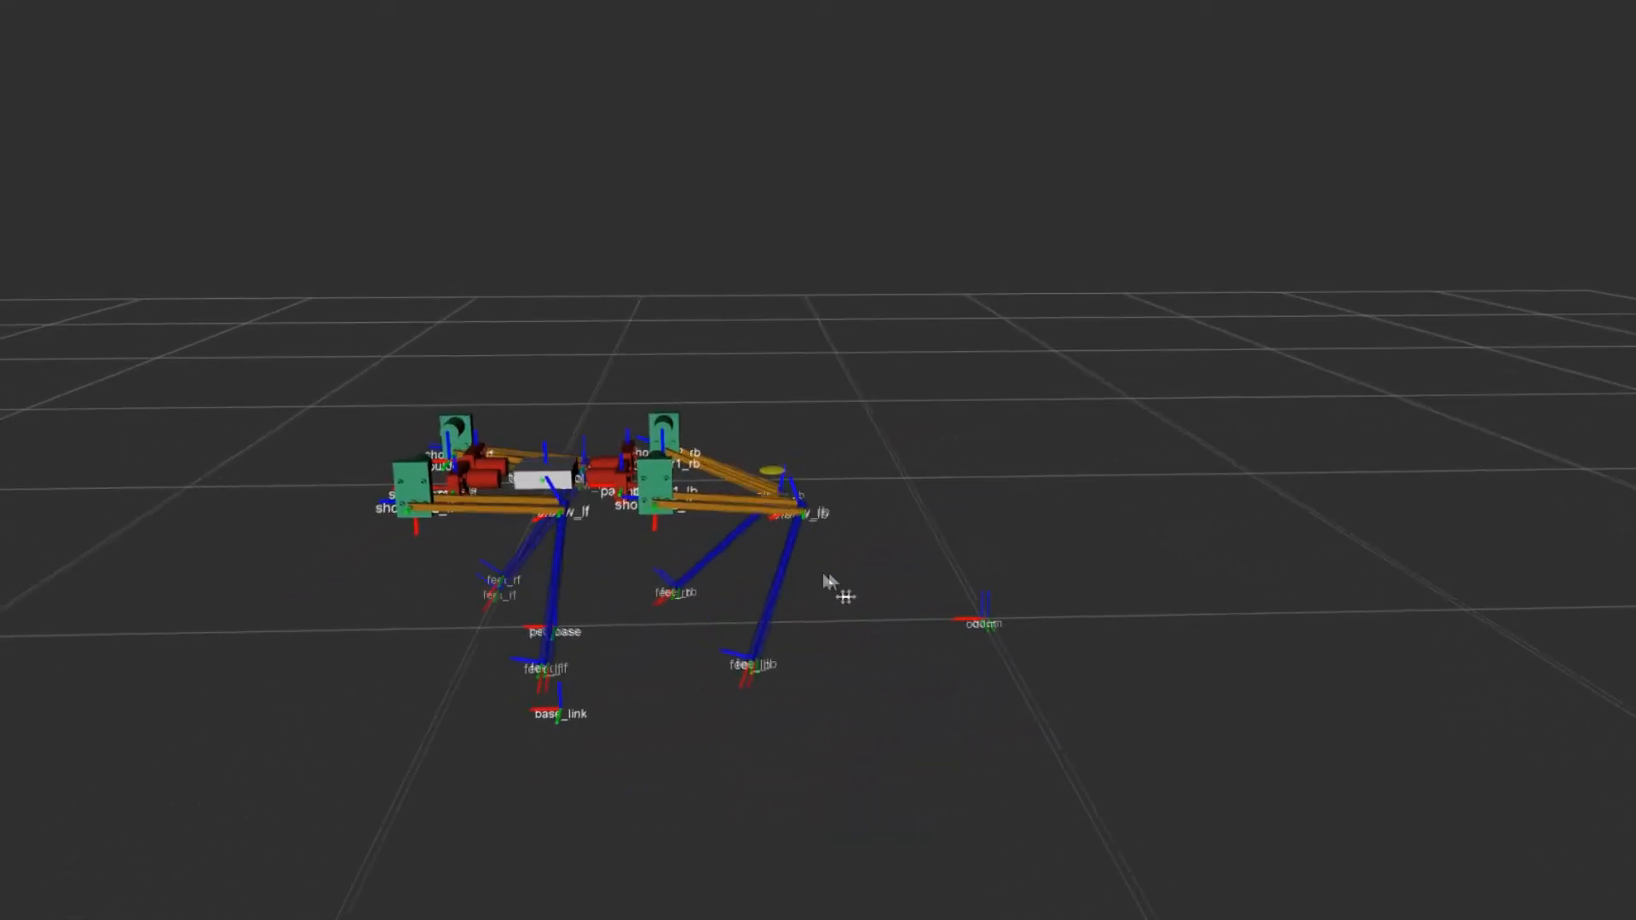
left_click_drag(840, 584, 1132, 582)
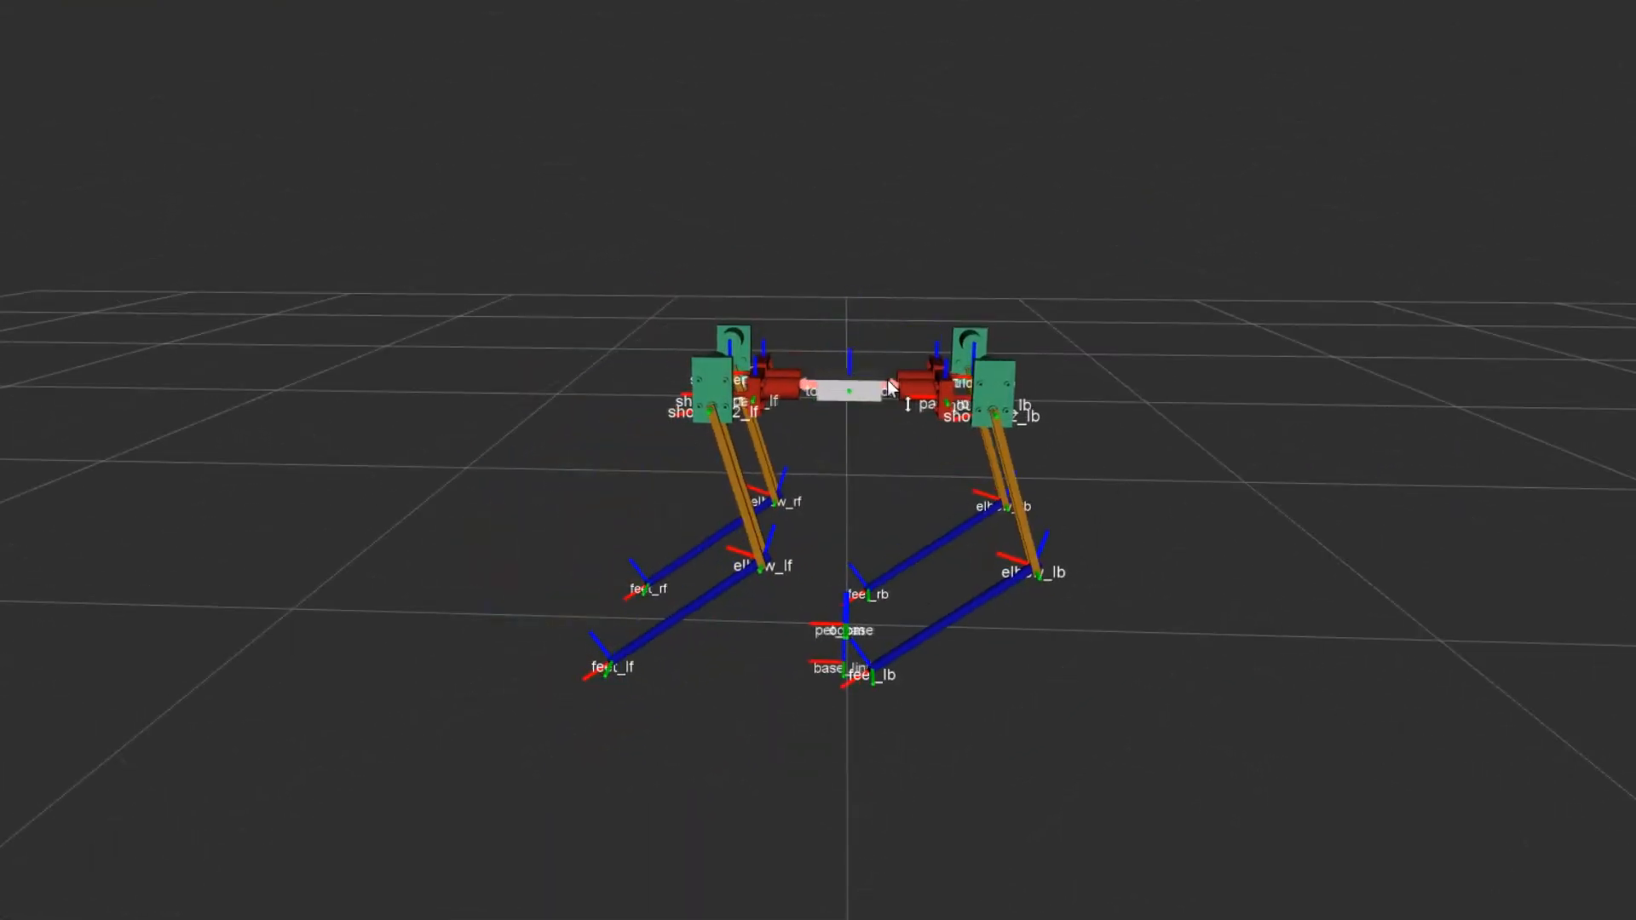
left_click_drag(856, 418, 887, 470)
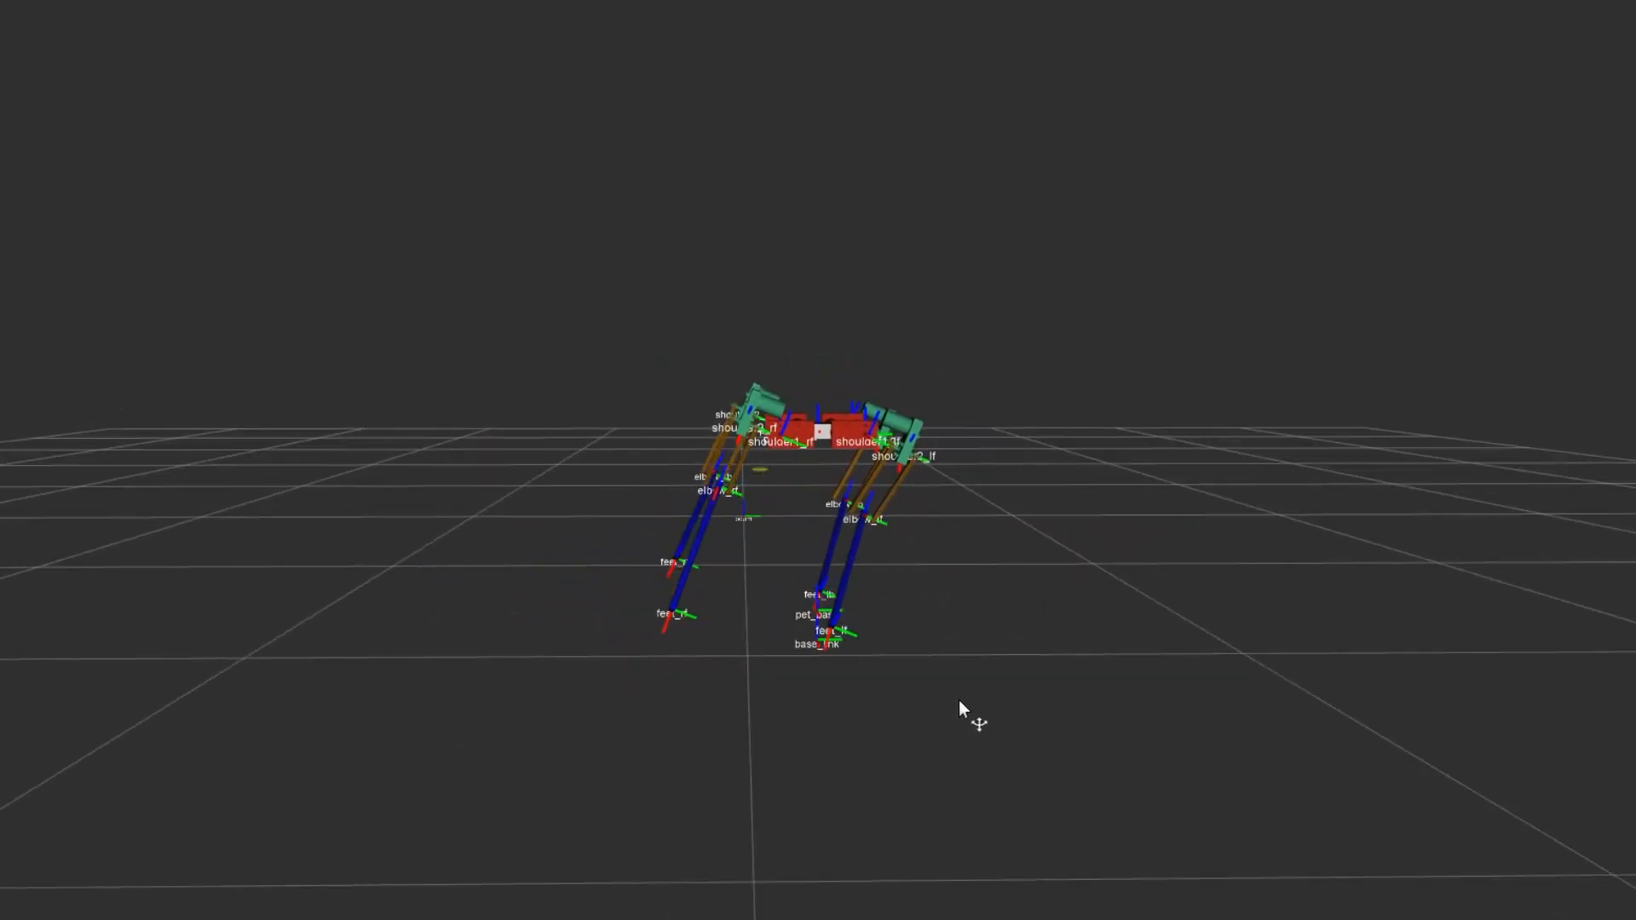
left_click_drag(959, 709, 459, 726)
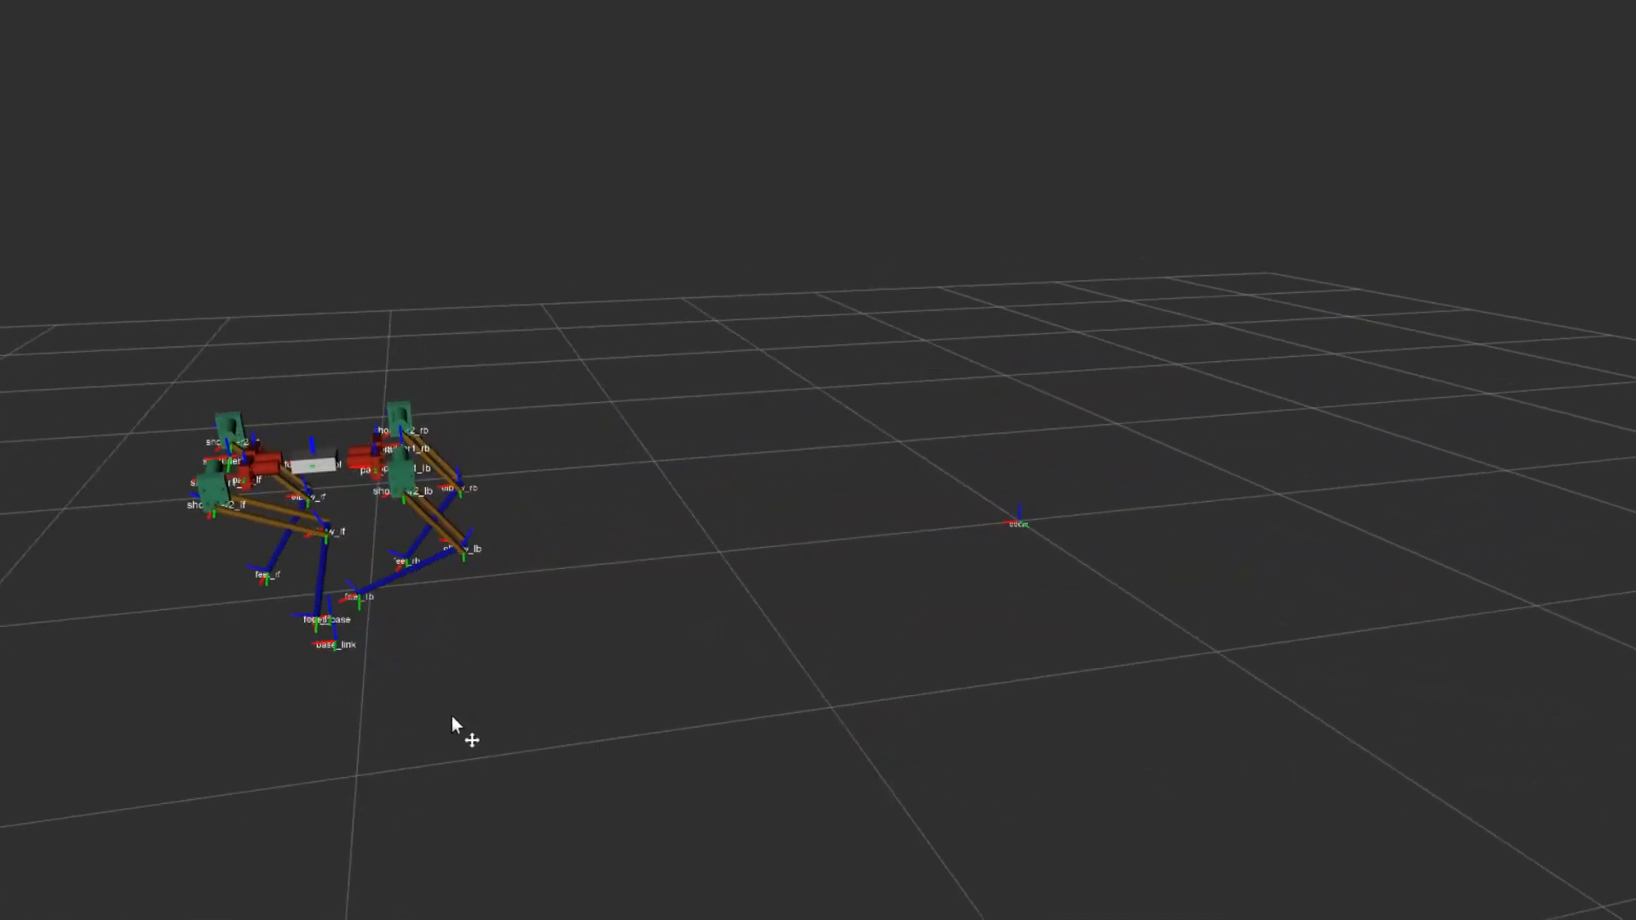
left_click_drag(458, 731, 881, 678)
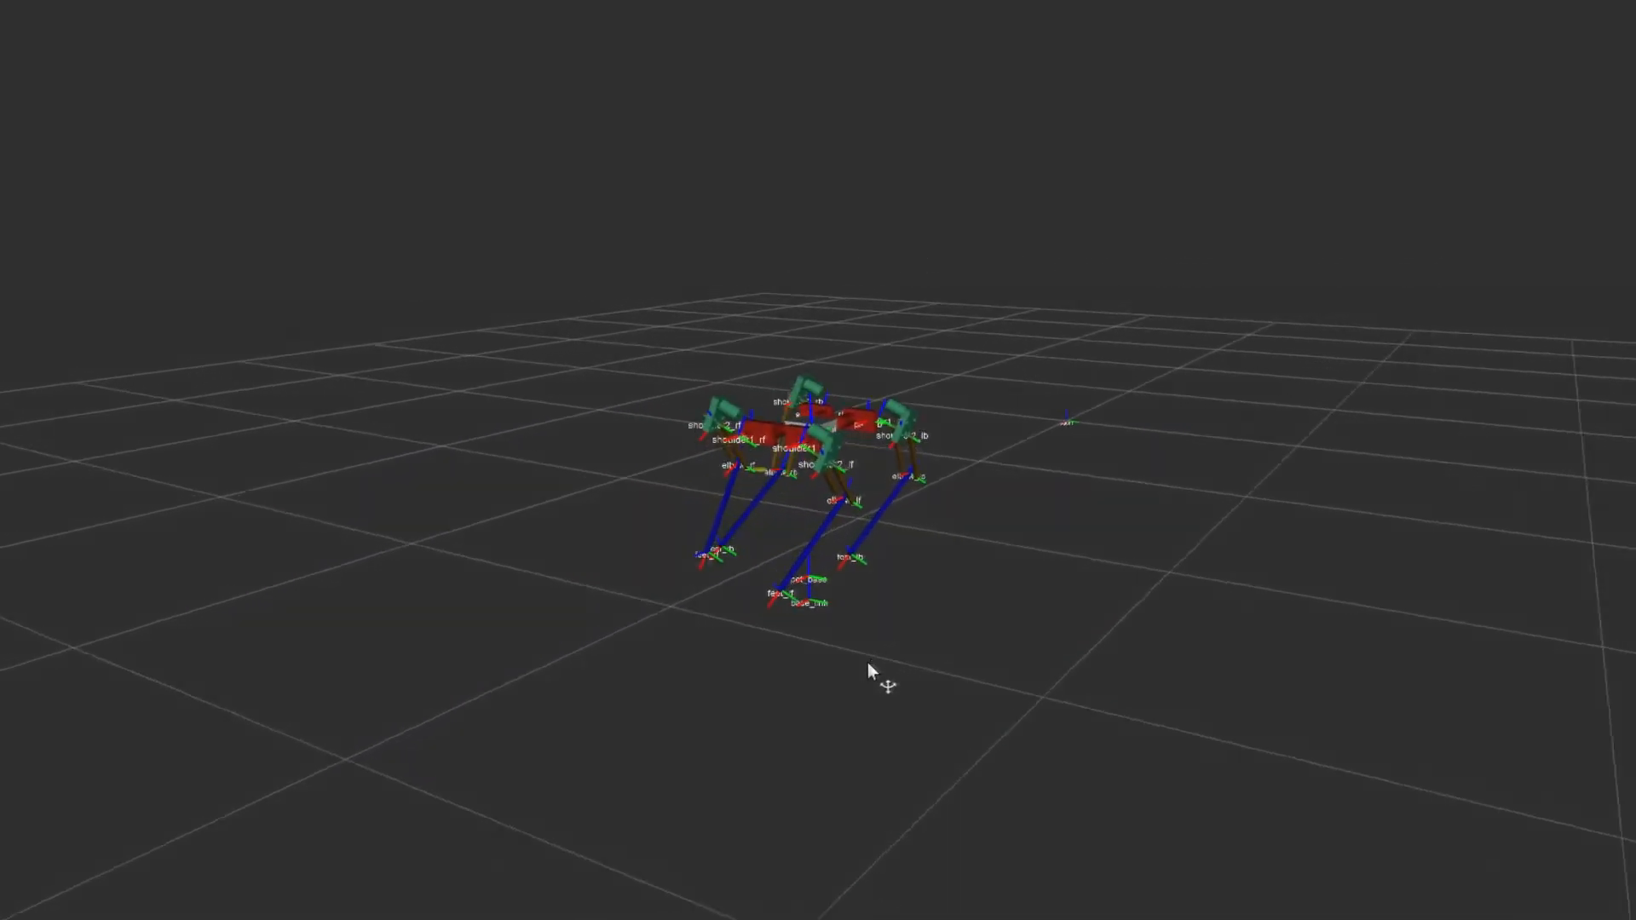